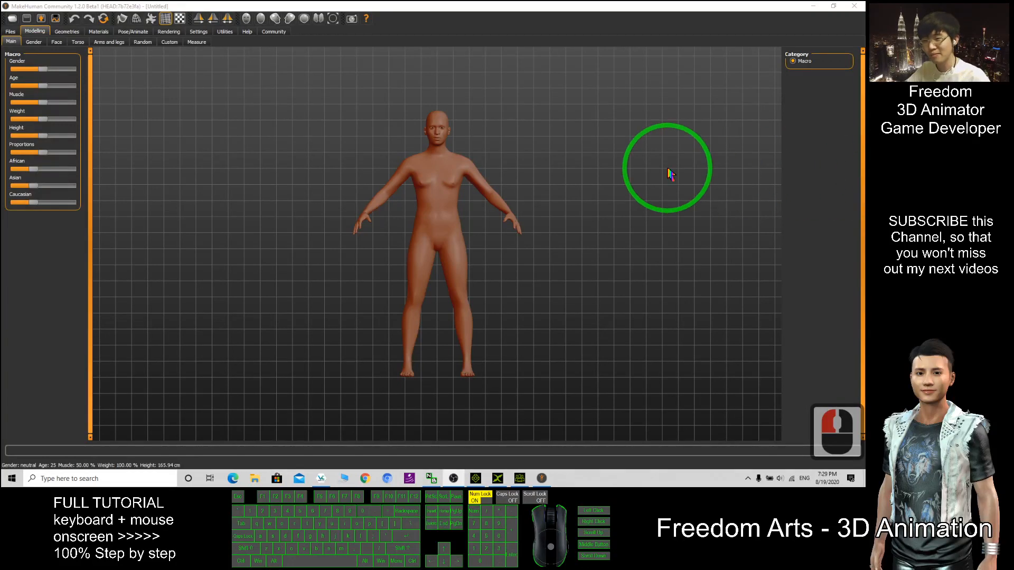
pyautogui.moveTo(560, 159)
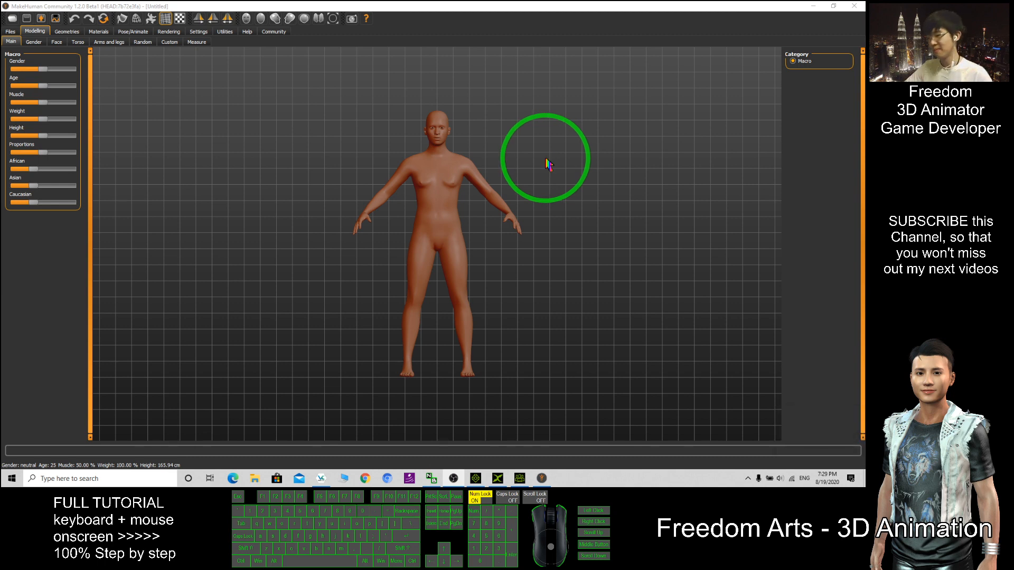
pyautogui.moveTo(572, 159)
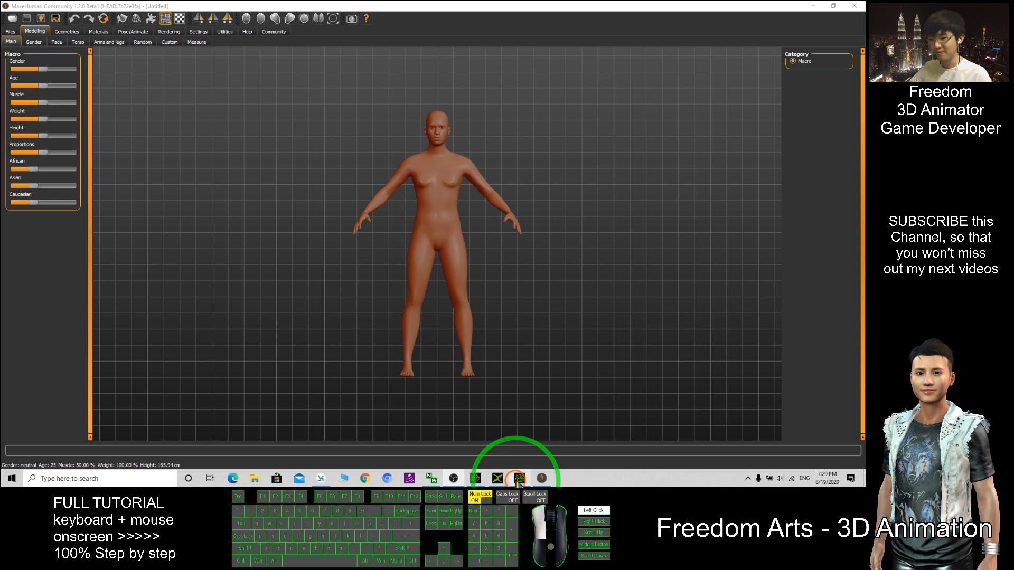
# Bring up the MakeHuman base model and orbit the view to look it over
pyautogui.click(517, 478)
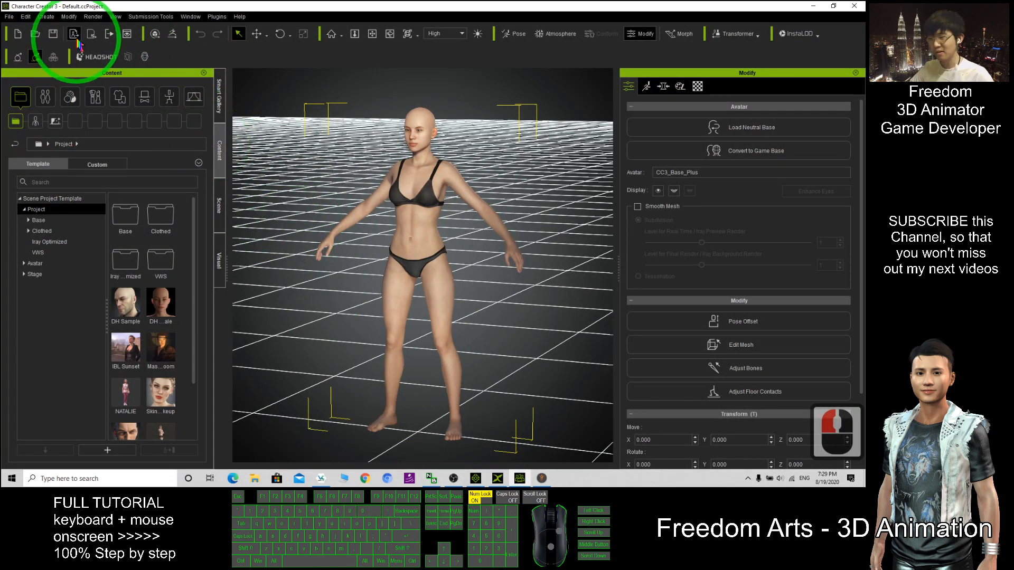
pyautogui.click(69, 16)
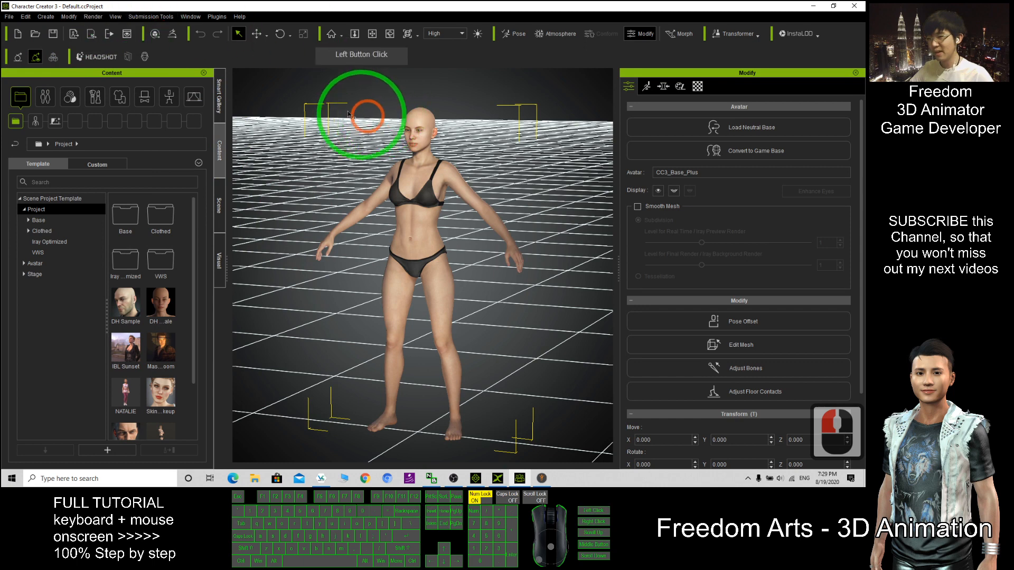
pyautogui.click(45, 17)
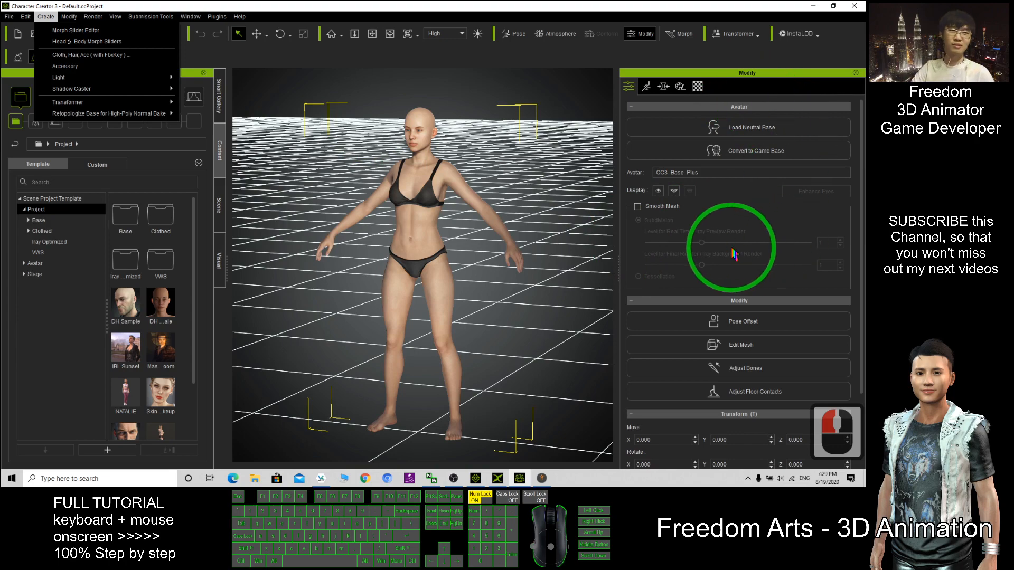
pyautogui.click(585, 147)
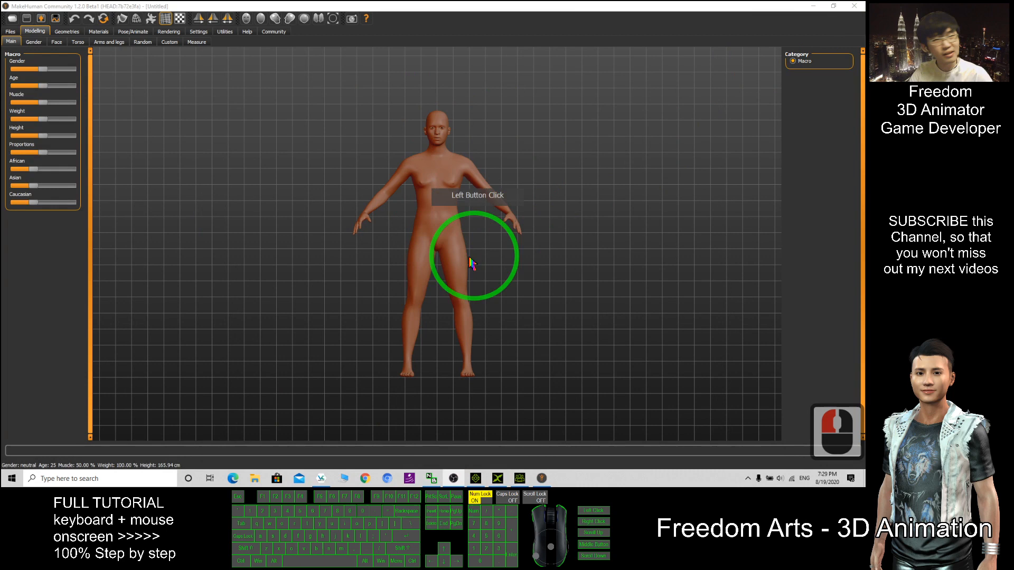
pyautogui.moveTo(471, 264); pyautogui.dragTo(538, 178)
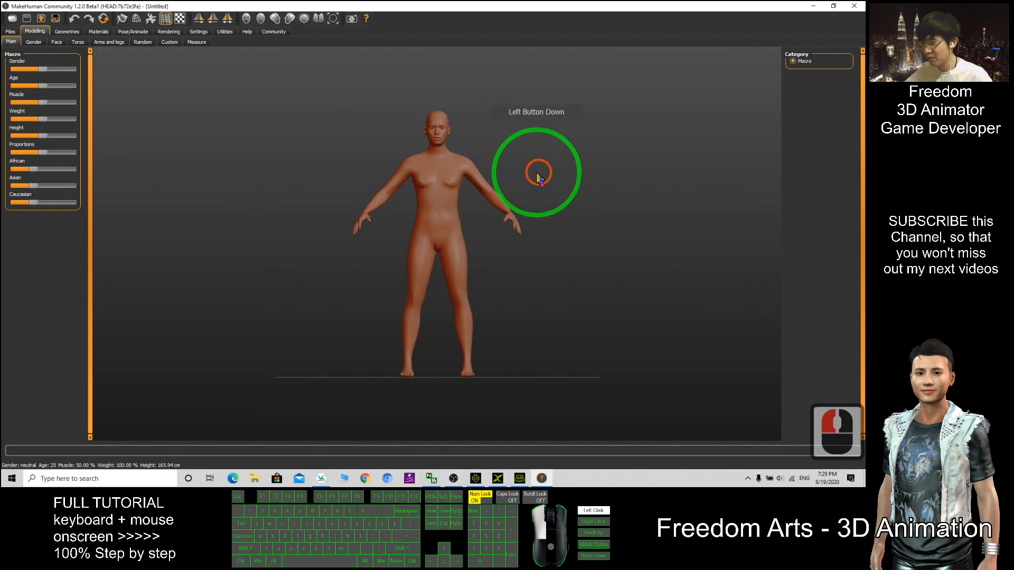
pyautogui.moveTo(536, 175); pyautogui.dragTo(352, 142)
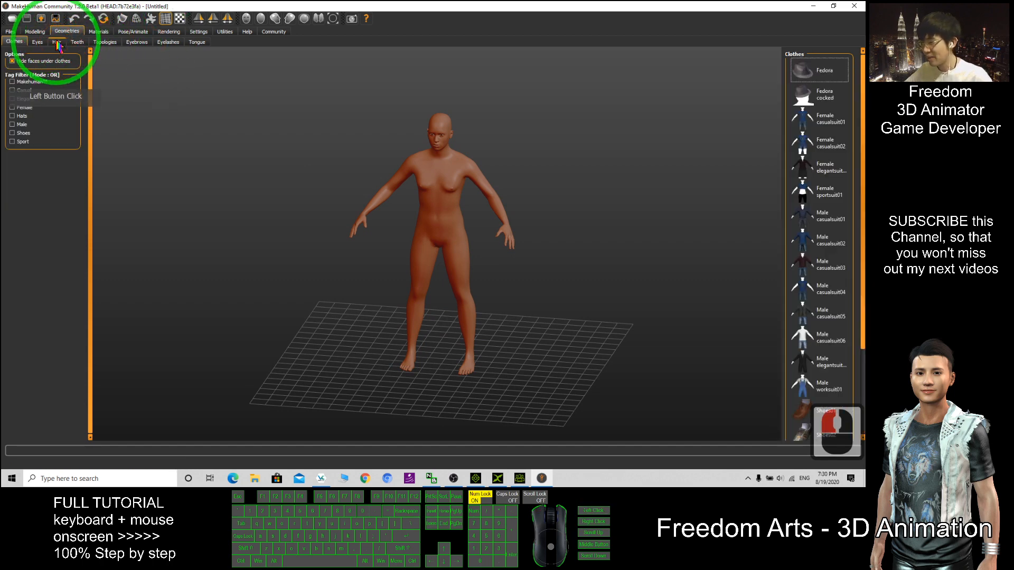
# Try the Long01 and Short02 hair, then settle on Short03 and inspect it
pyautogui.click(57, 42)
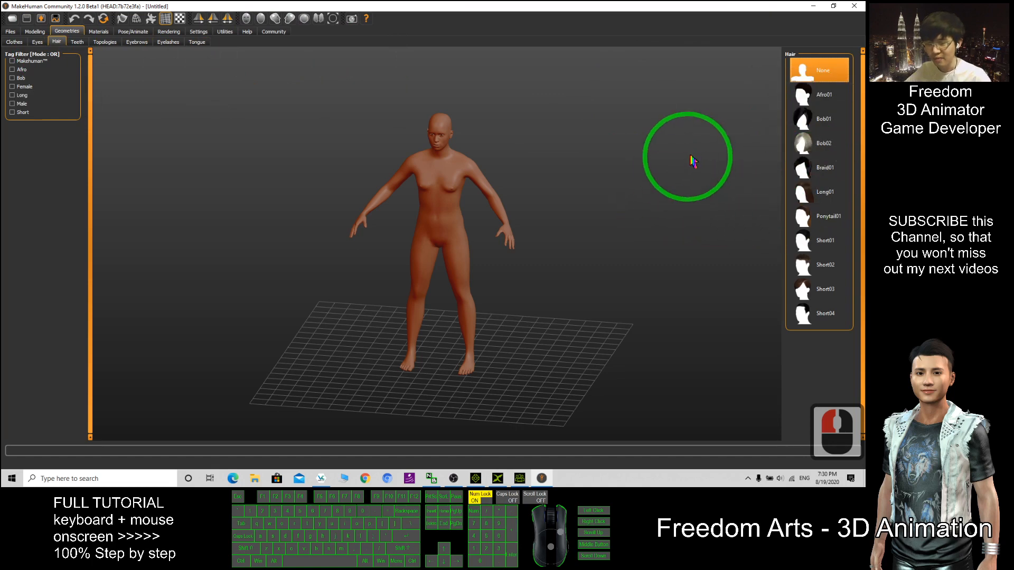
pyautogui.click(819, 167)
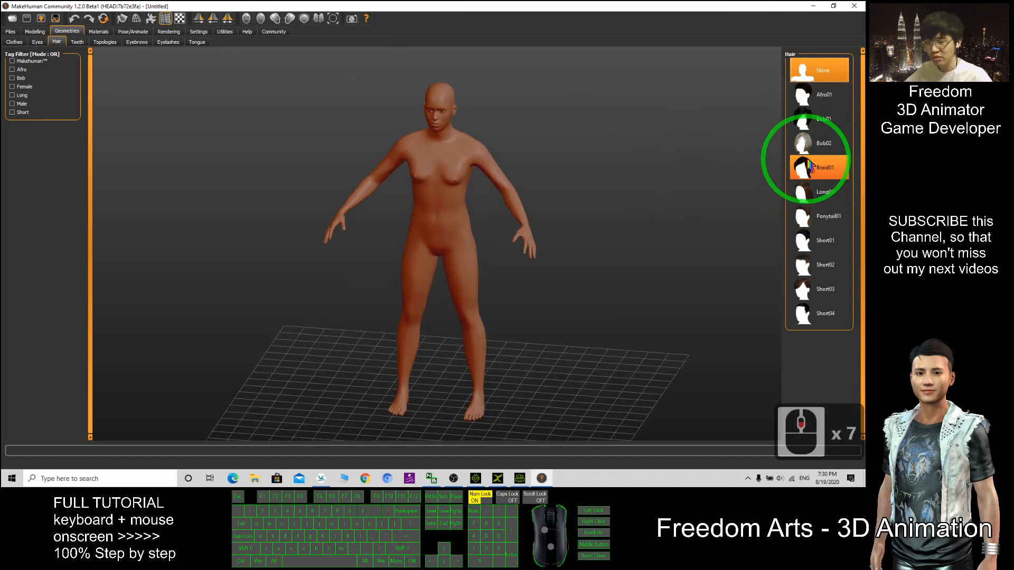
pyautogui.click(818, 192)
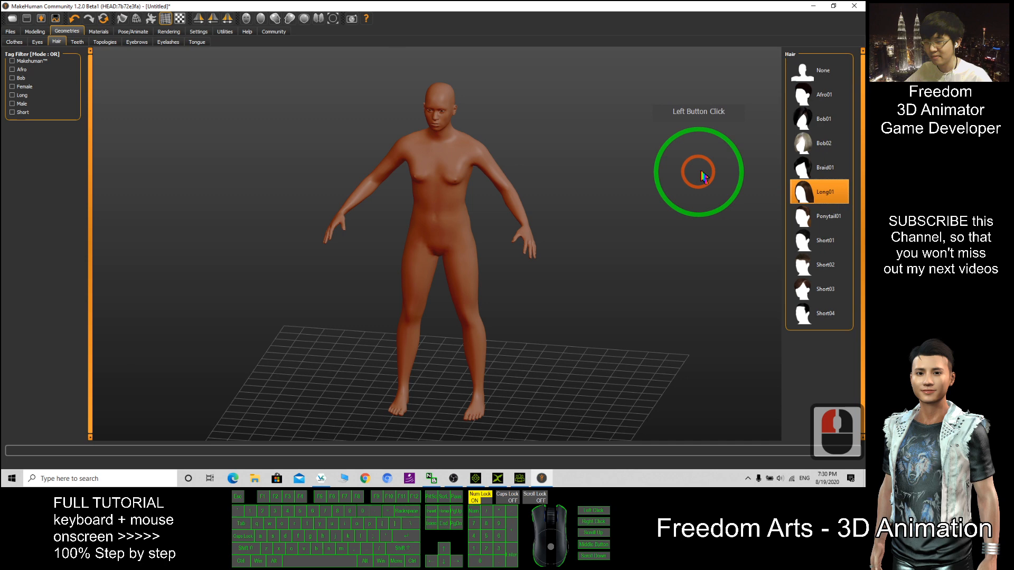
pyautogui.click(819, 264)
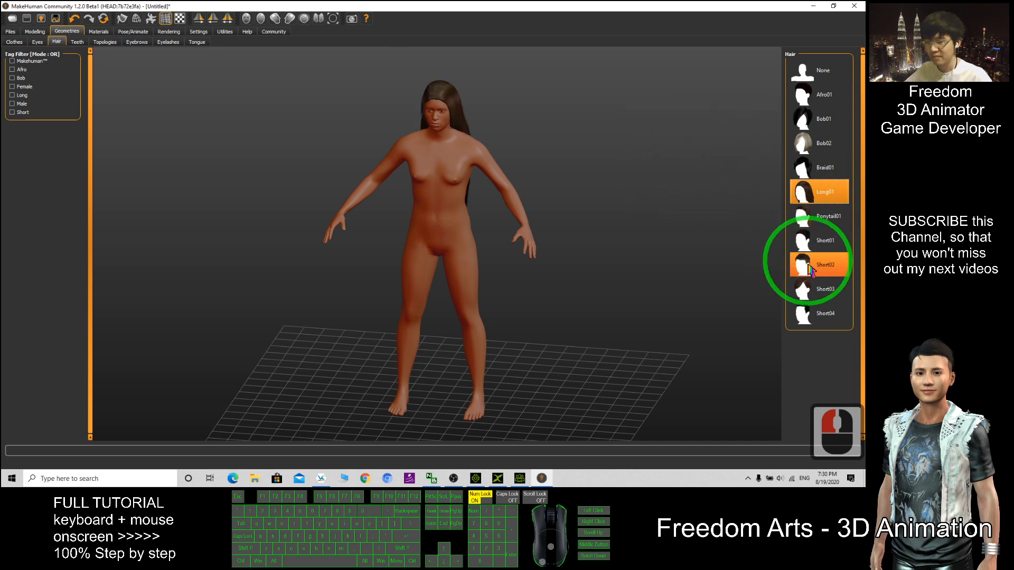
pyautogui.click(818, 289)
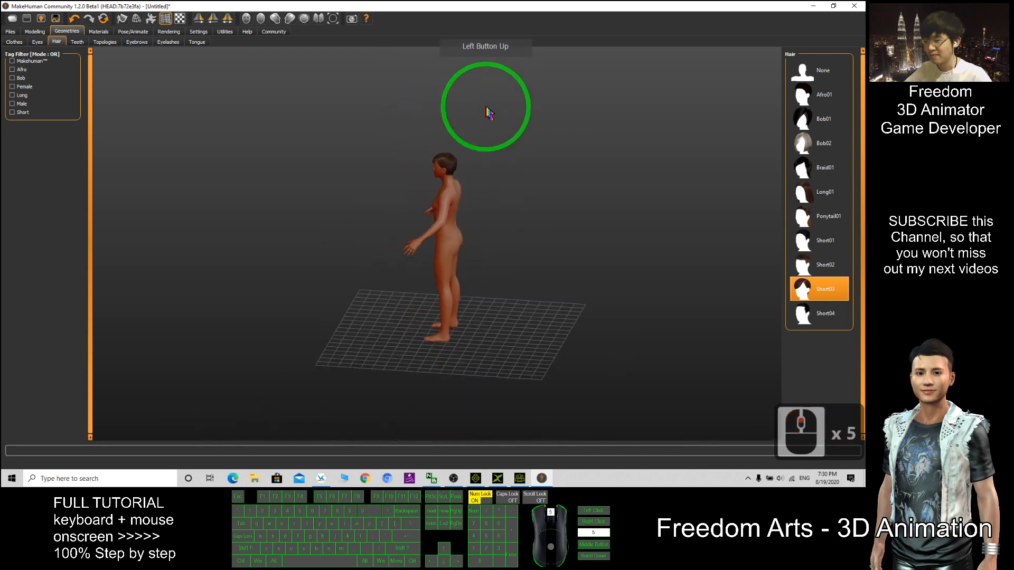
pyautogui.moveTo(488, 113); pyautogui.dragTo(553, 187)
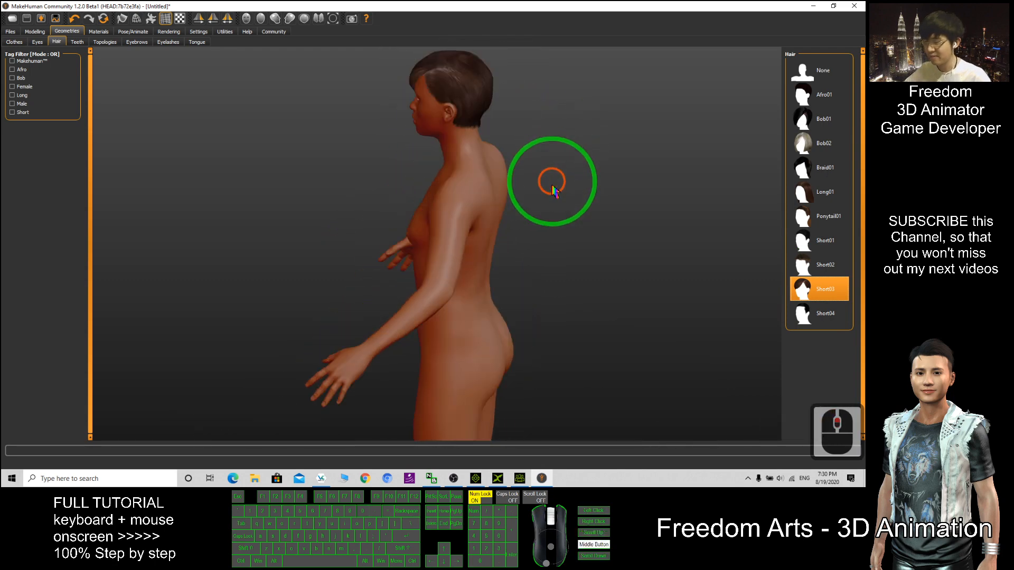
pyautogui.moveTo(553, 181); pyautogui.dragTo(601, 230)
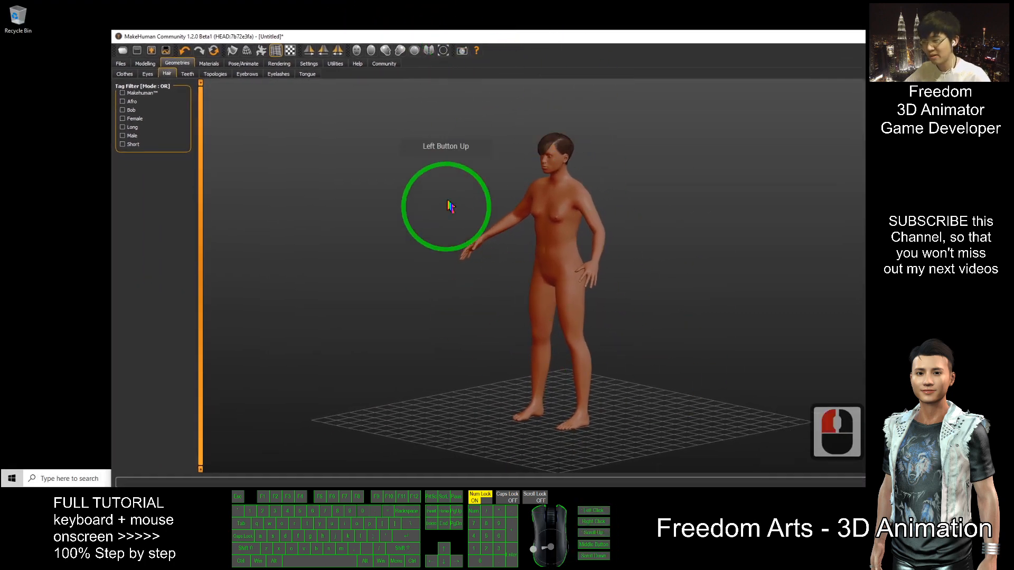
# Export the figure as Filmbox FBX into a new desktop folder 'character with hair'
pyautogui.click(164, 72)
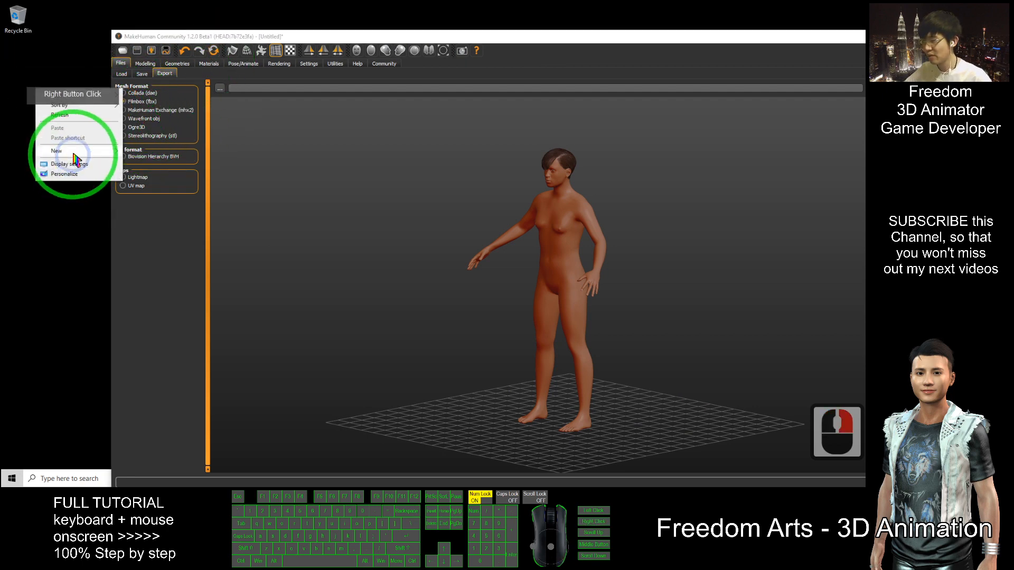
pyautogui.click(56, 151)
pyautogui.write('character wit')
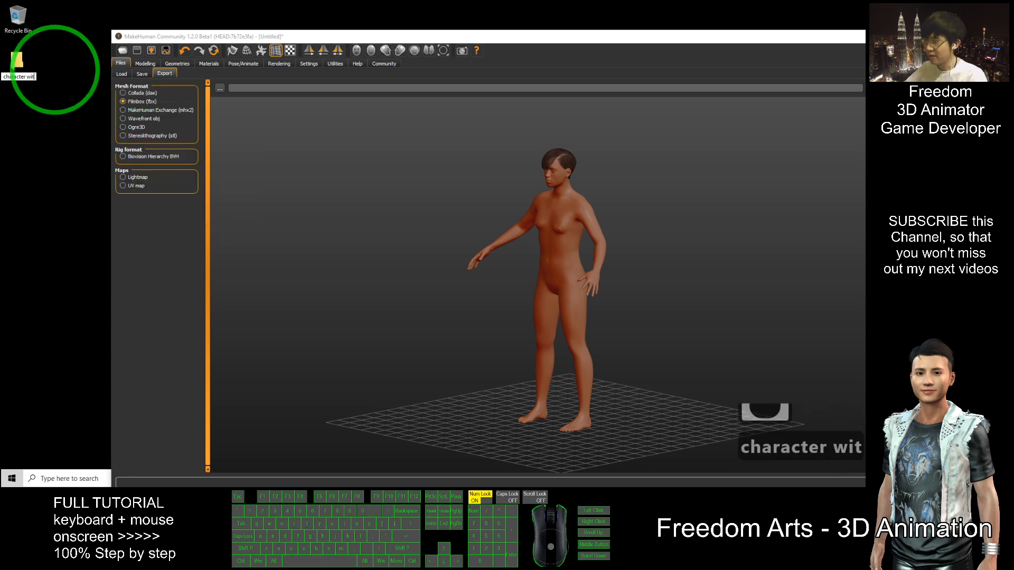
pyautogui.write('h hair')
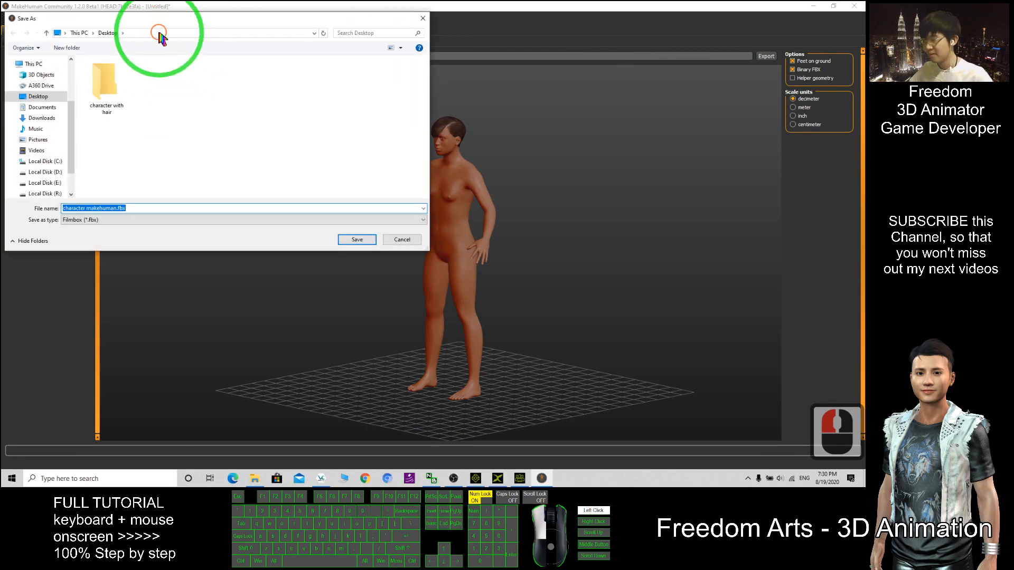
pyautogui.press('ctrl+v')
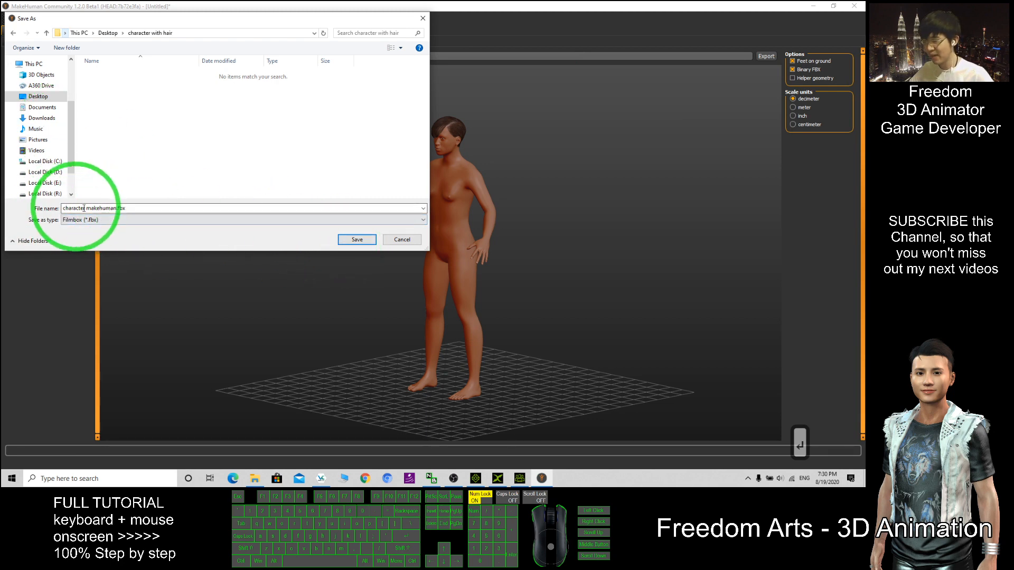
pyautogui.click(356, 239)
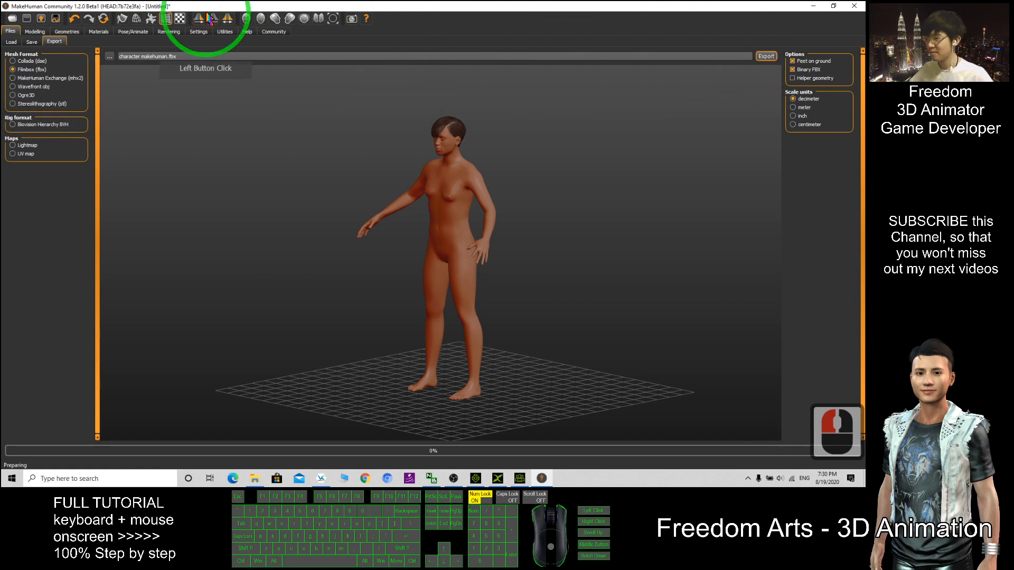
pyautogui.click(766, 56)
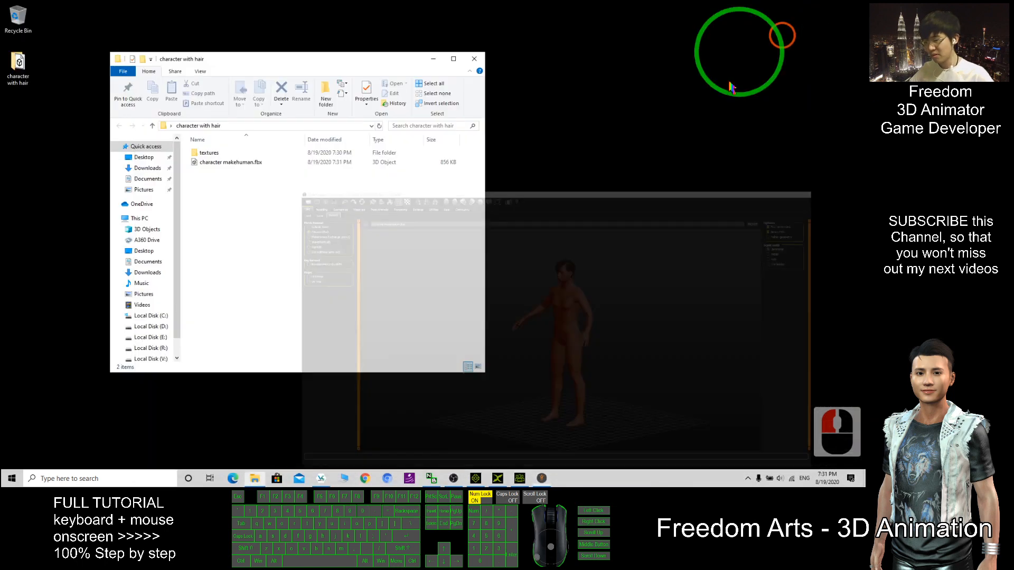
# Import the character makehuman FBX into 3DXchange 7 and select short03Mesh
pyautogui.click(498, 477)
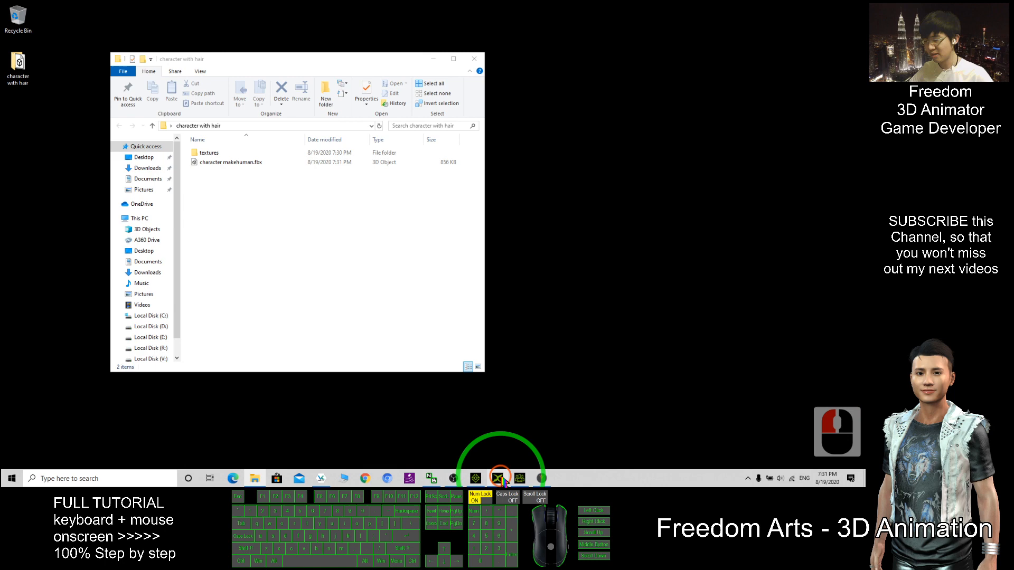
pyautogui.click(498, 478)
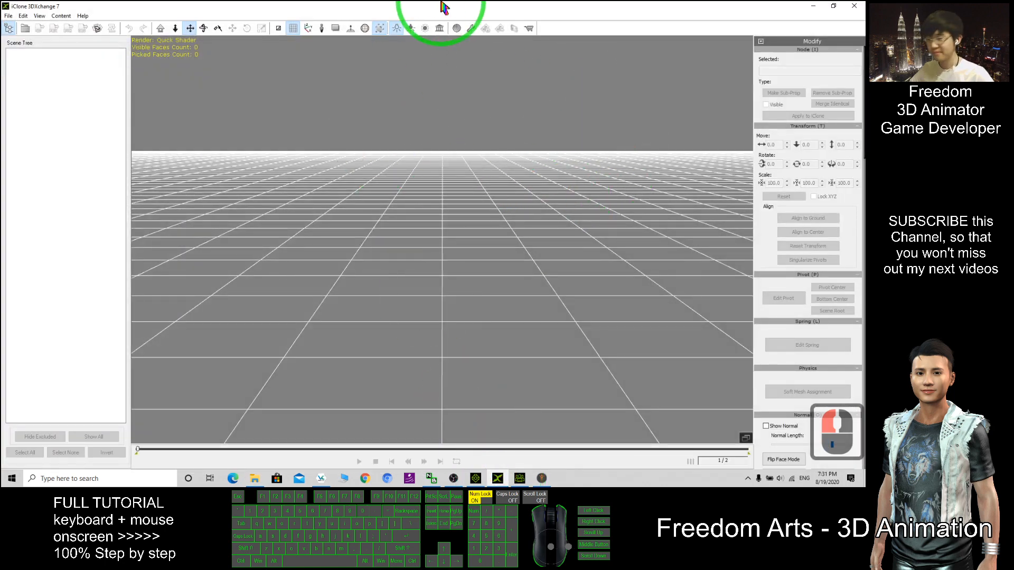
pyautogui.click(231, 162)
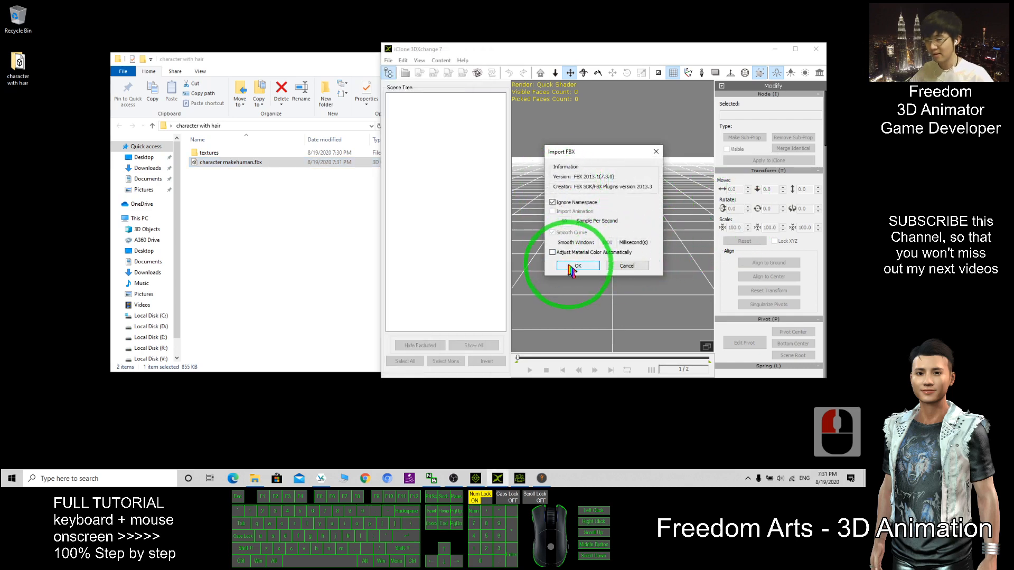
pyautogui.click(577, 265)
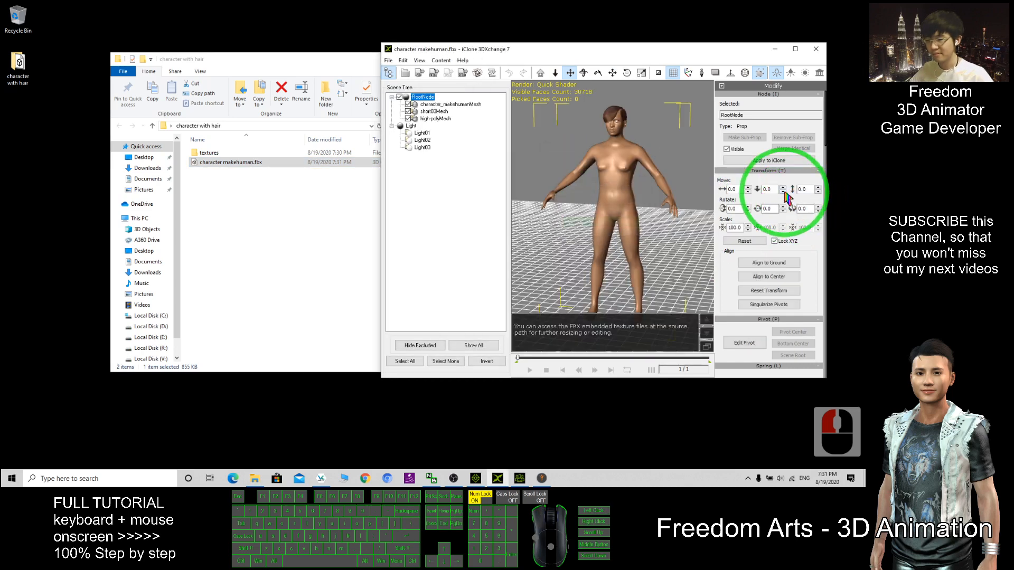
pyautogui.click(795, 49)
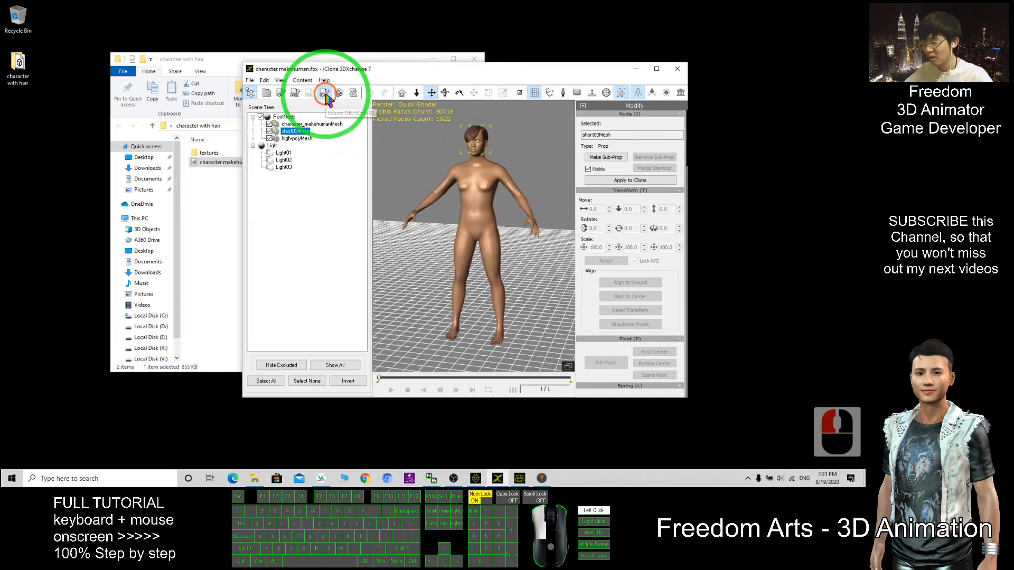
# Export the short03 hair mesh as hair02 OBJ to the Desktop
pyautogui.click(324, 92)
pyautogui.write('hair02')
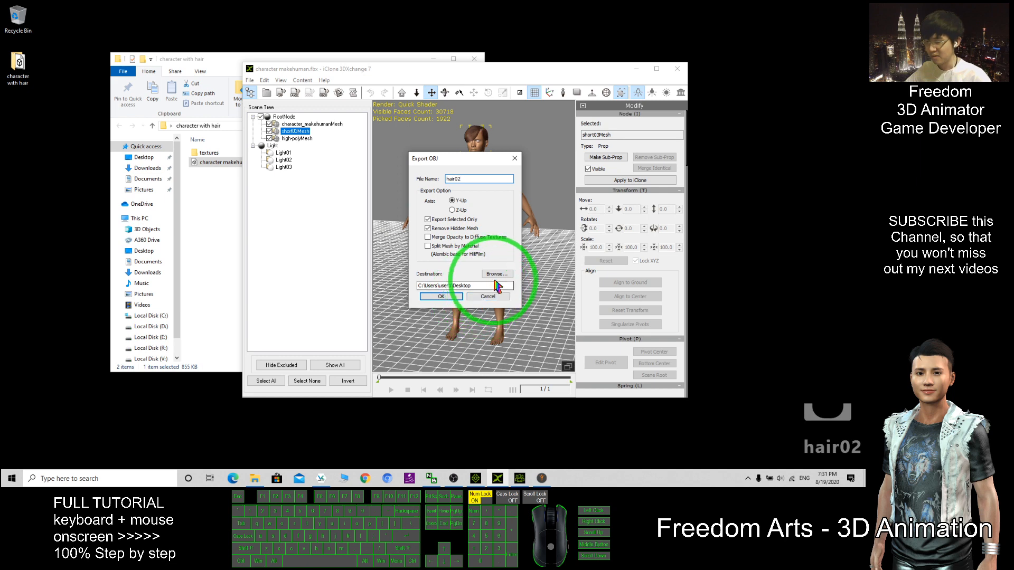
pyautogui.click(495, 274)
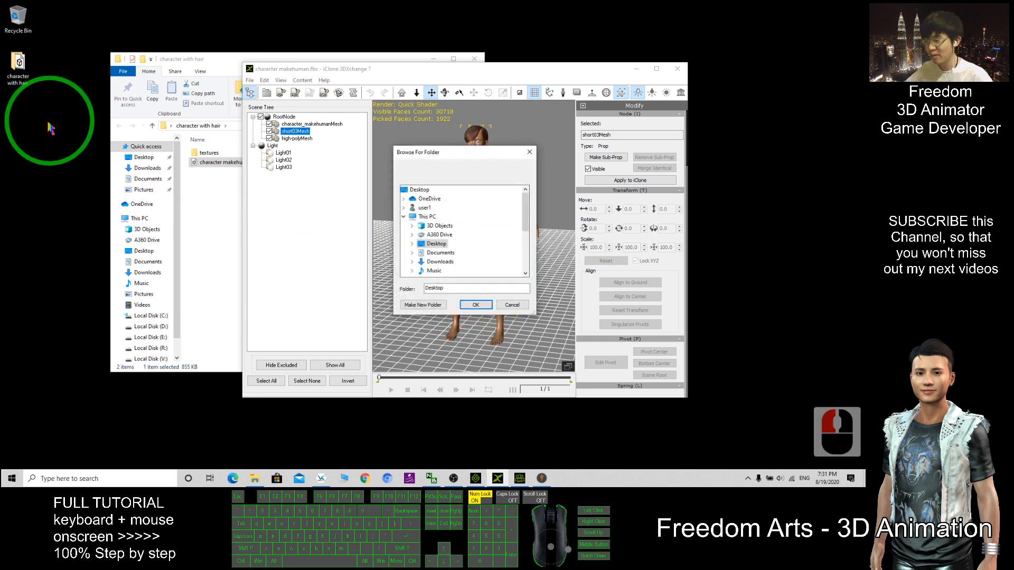
pyautogui.moveTo(420, 189)
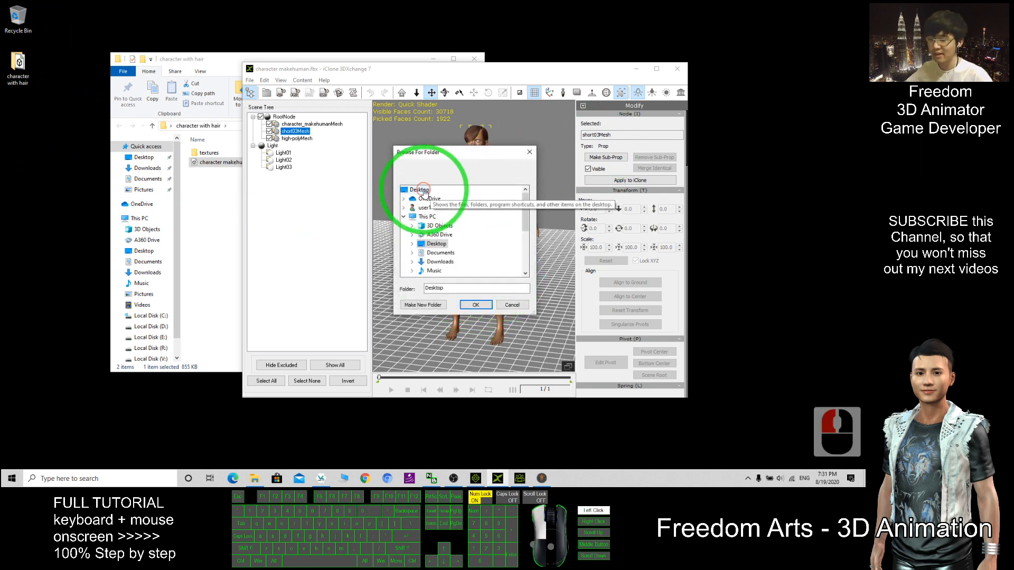
pyautogui.click(475, 305)
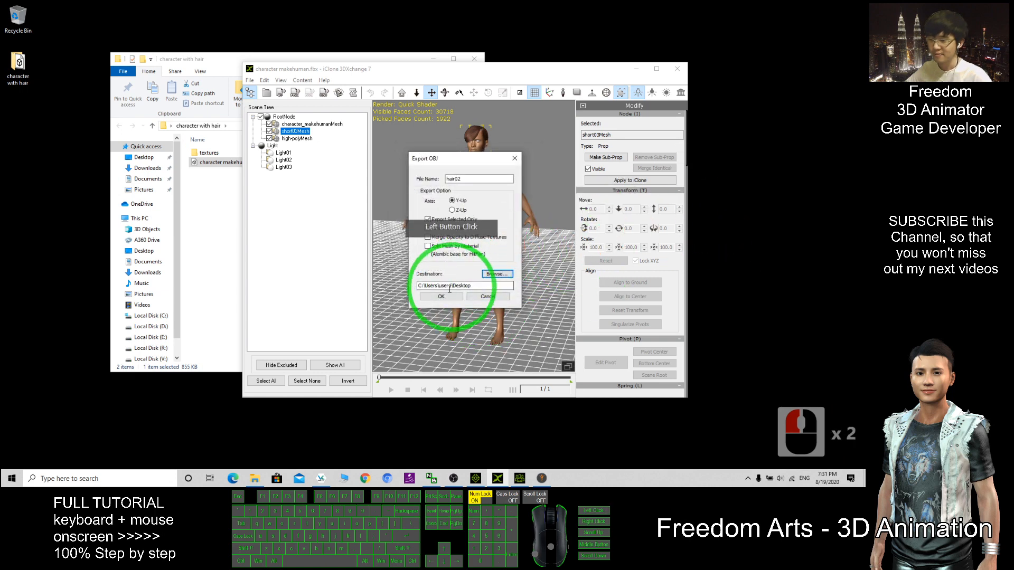
pyautogui.click(440, 296)
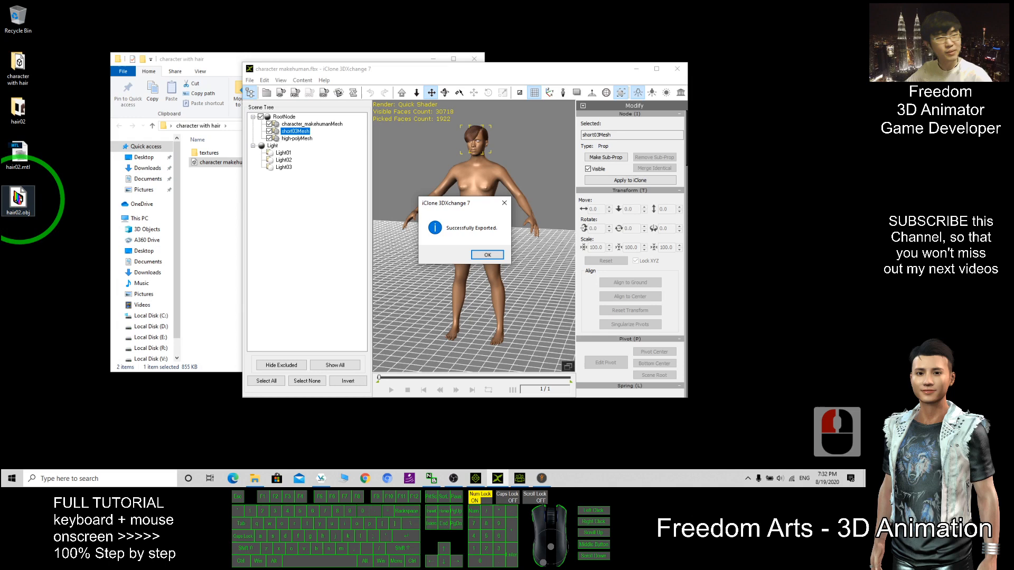
pyautogui.click(487, 254)
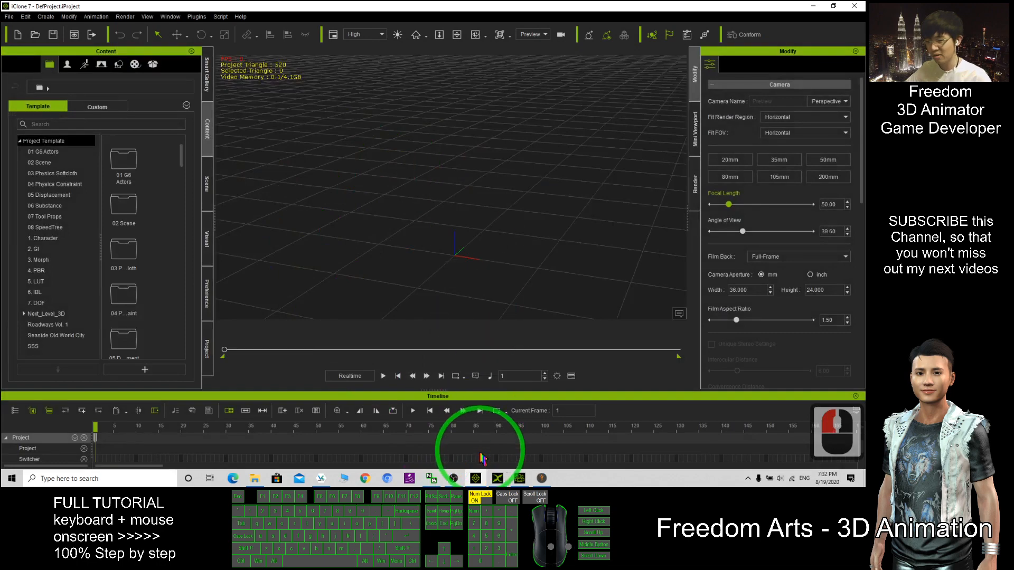
pyautogui.moveTo(475, 478)
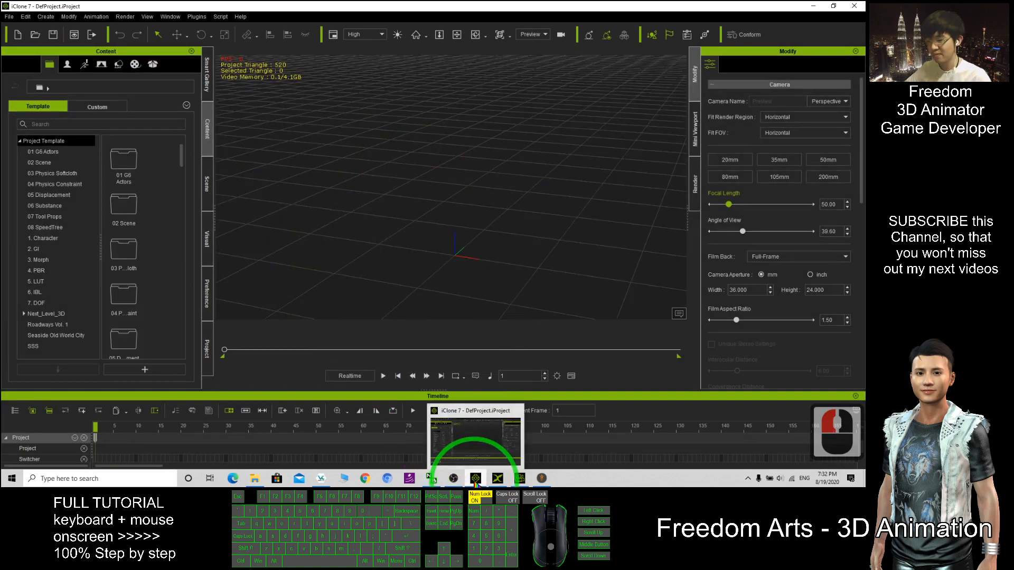
# Send the bald Character Creator 3 base avatar to iClone 7
pyautogui.click(475, 478)
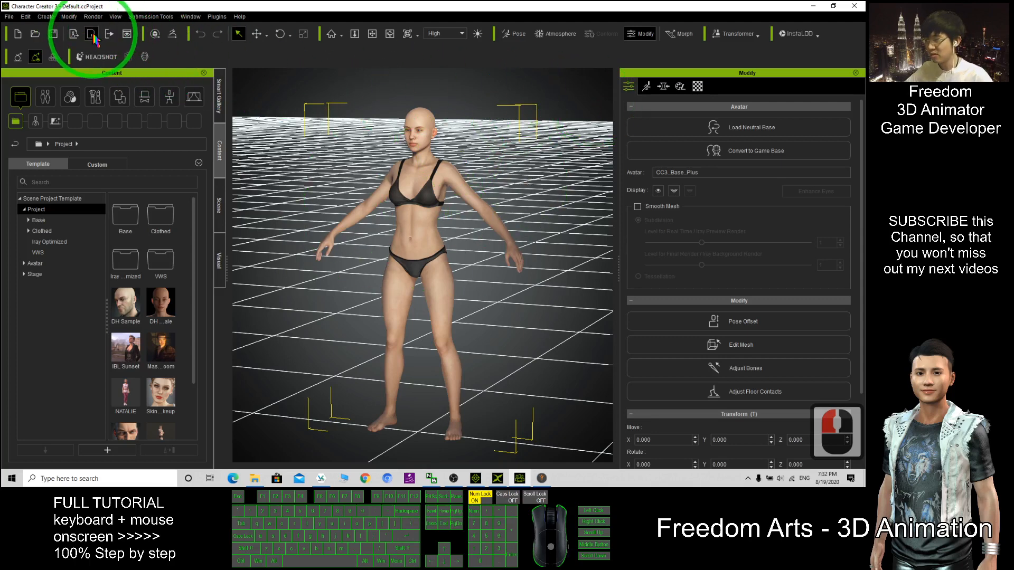
pyautogui.moveTo(92, 34)
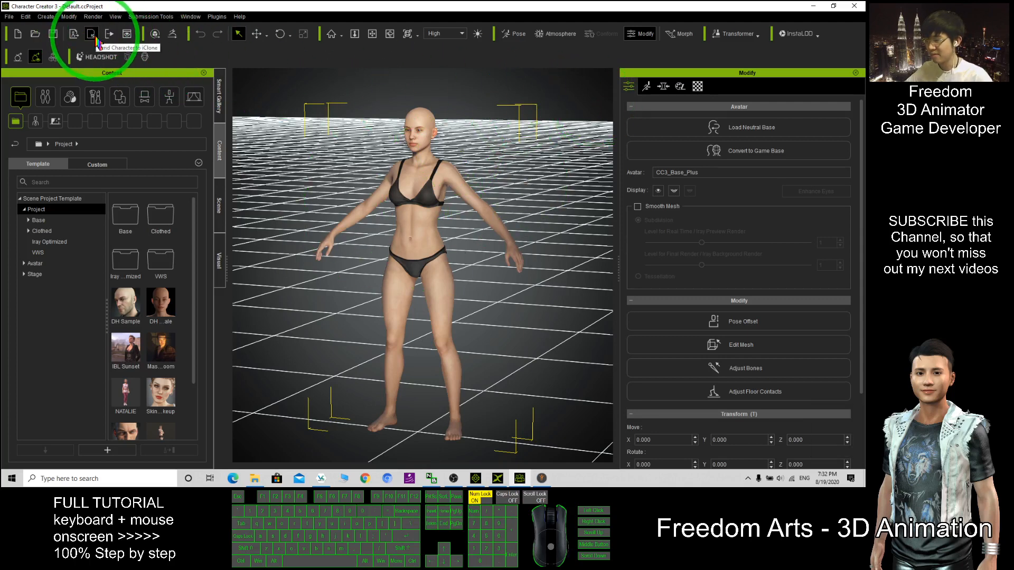
pyautogui.click(514, 446)
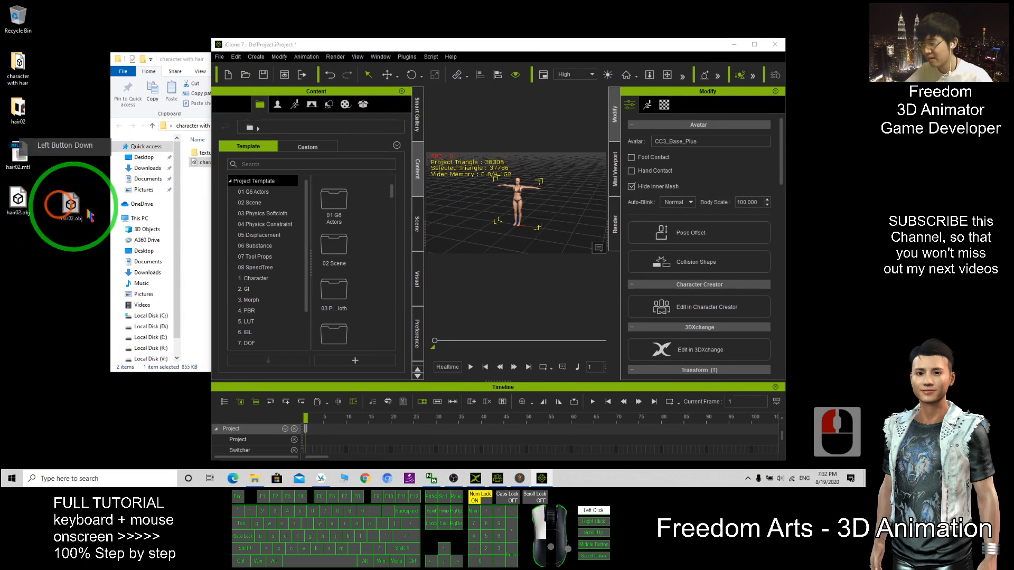
# Drop hair02.obj into the iClone scene and zero out its transform
pyautogui.moveTo(72, 204); pyautogui.dragTo(518, 223)
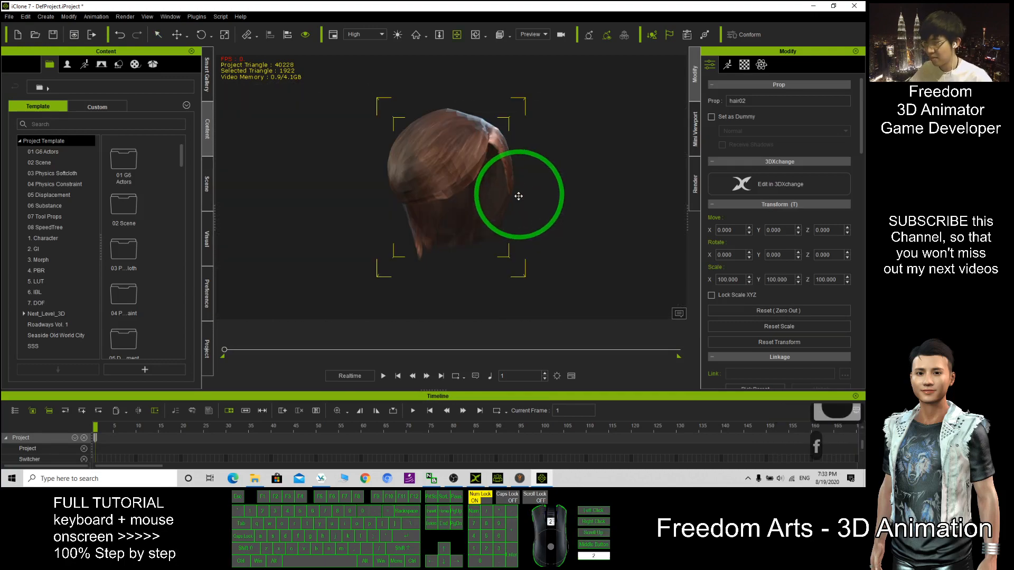
pyautogui.scroll(-3)
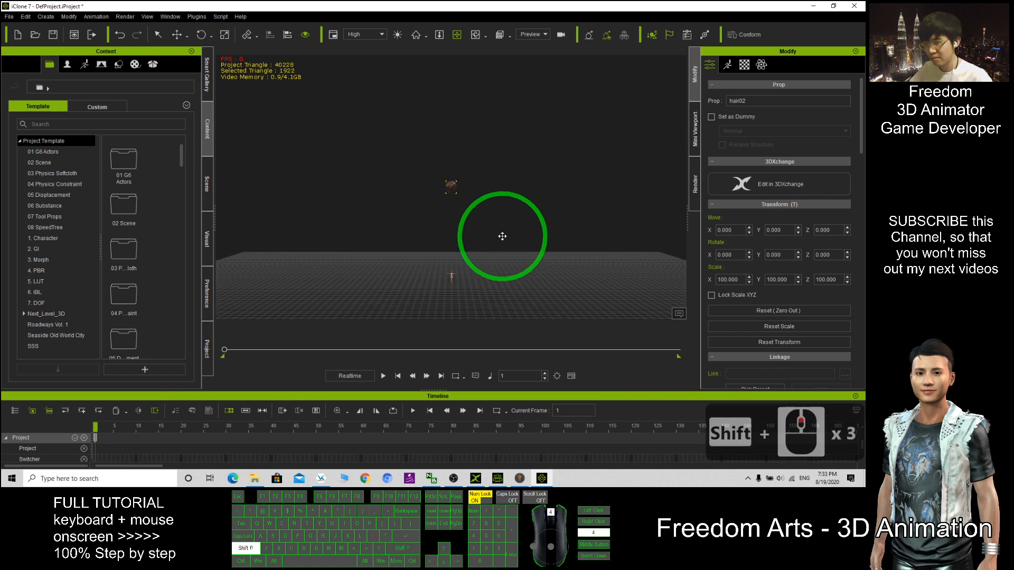
pyautogui.moveTo(502, 236); pyautogui.dragTo(485, 273)
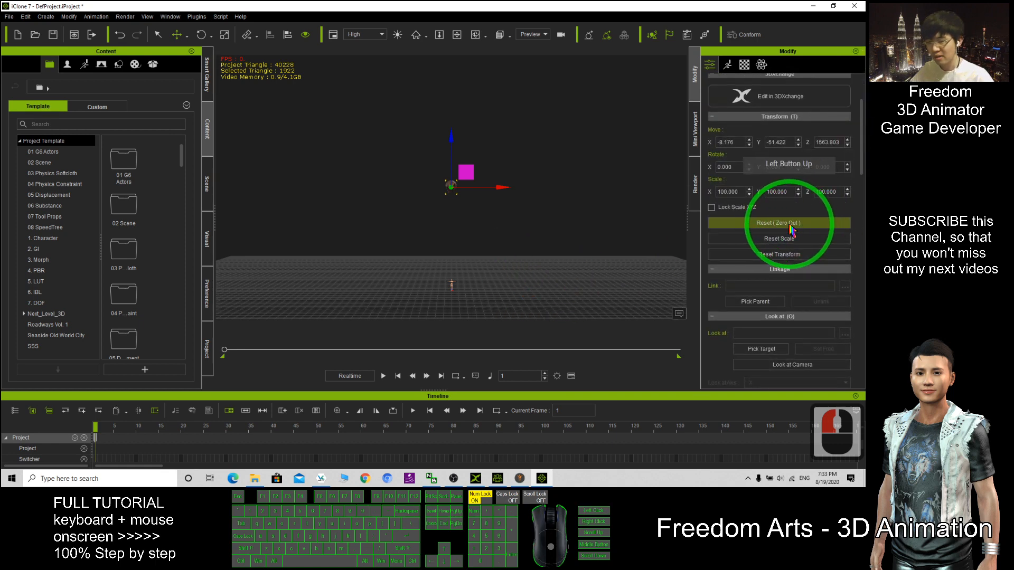
pyautogui.click(778, 222)
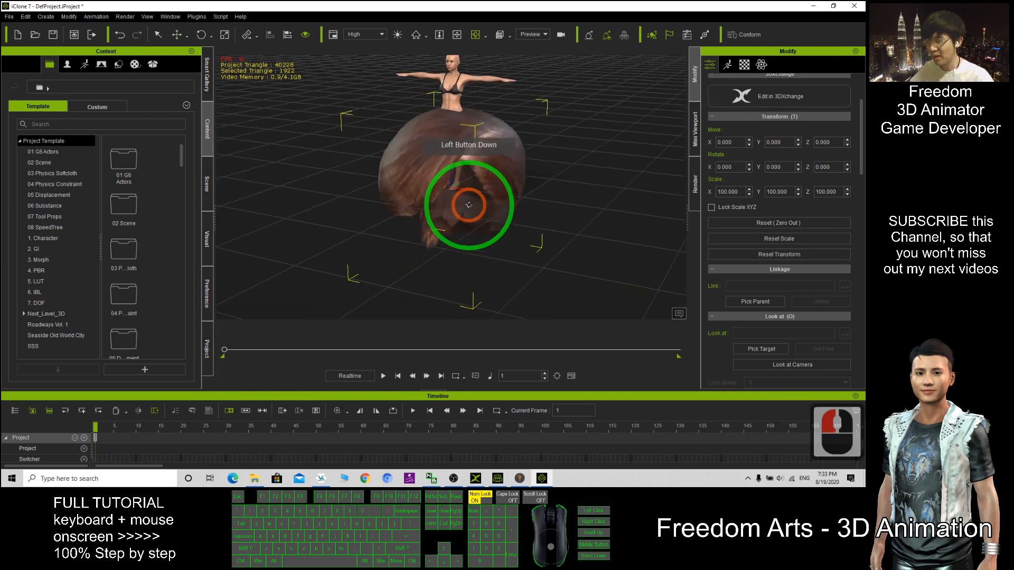
# Scale the hair down to head size and raise it above the avatar's head
pyautogui.moveTo(468, 205); pyautogui.dragTo(495, 197)
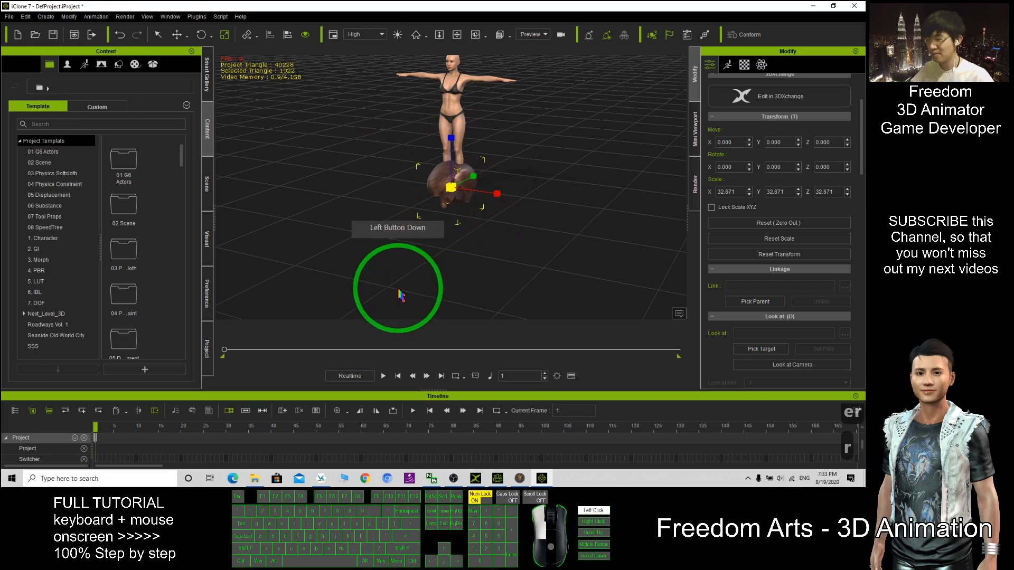
pyautogui.moveTo(399, 295); pyautogui.dragTo(476, 192)
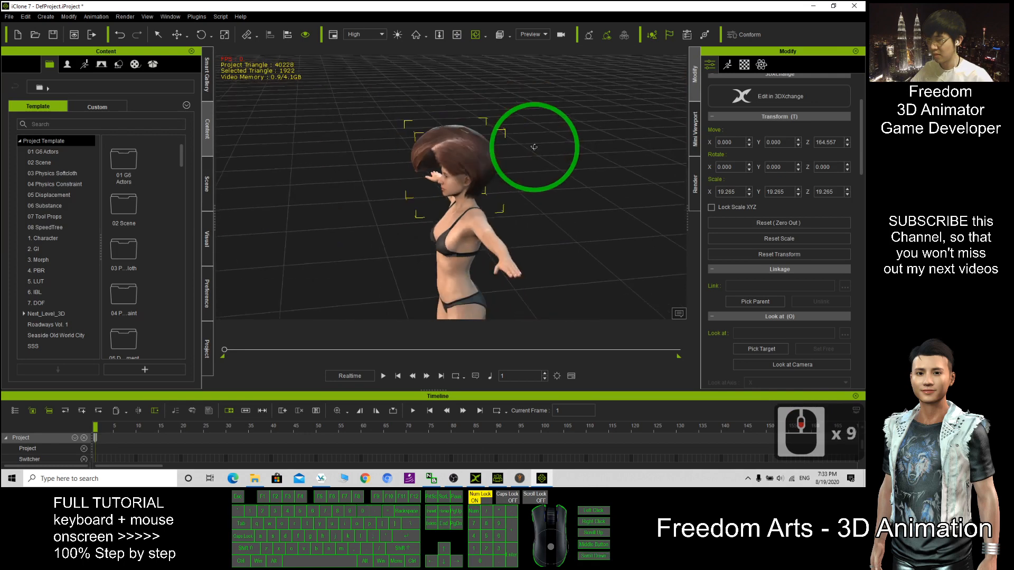
pyautogui.moveTo(533, 147); pyautogui.dragTo(552, 126)
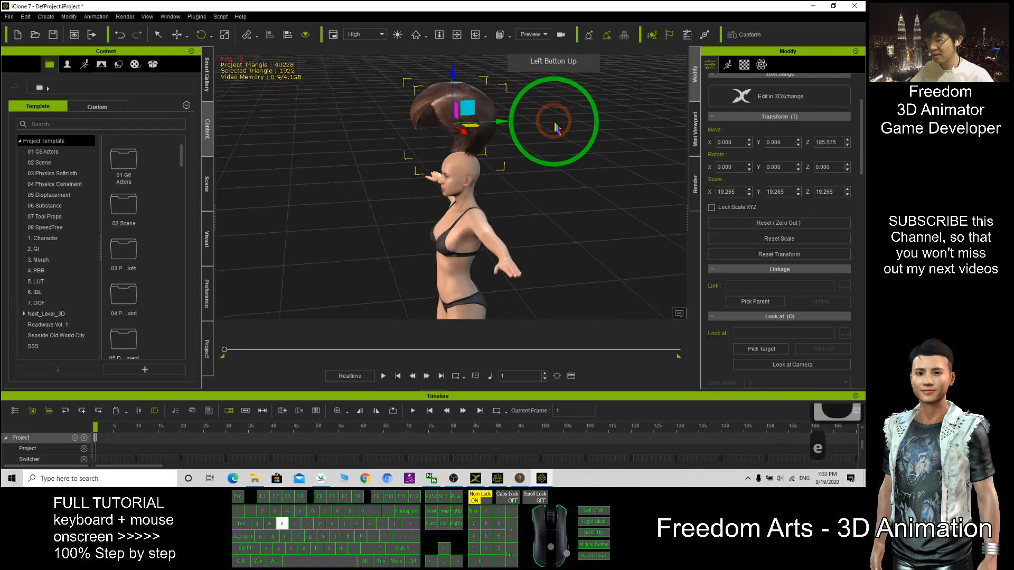
pyautogui.moveTo(554, 128); pyautogui.dragTo(453, 123)
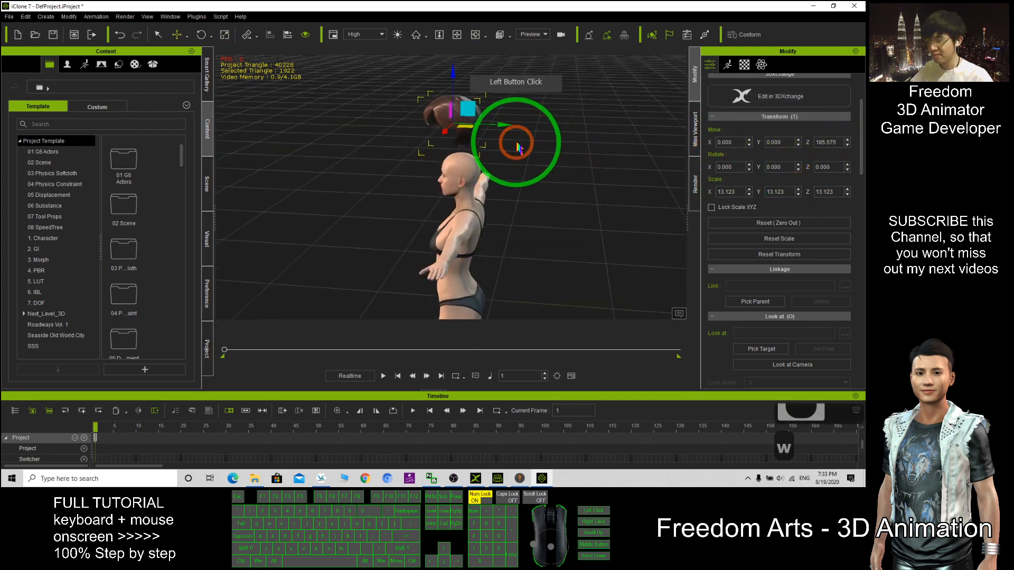
pyautogui.moveTo(517, 145); pyautogui.dragTo(558, 182)
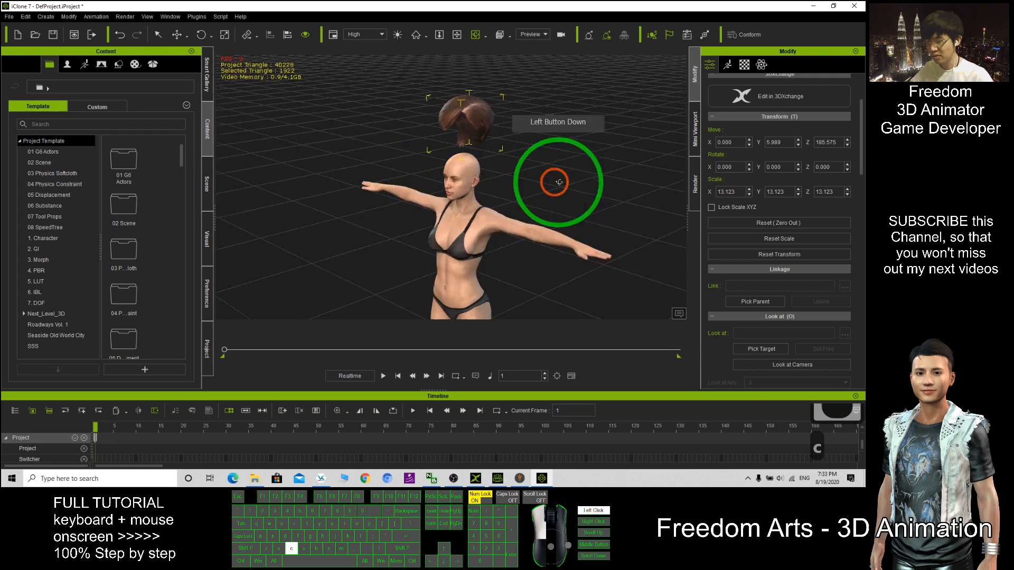
pyautogui.scroll(-3)
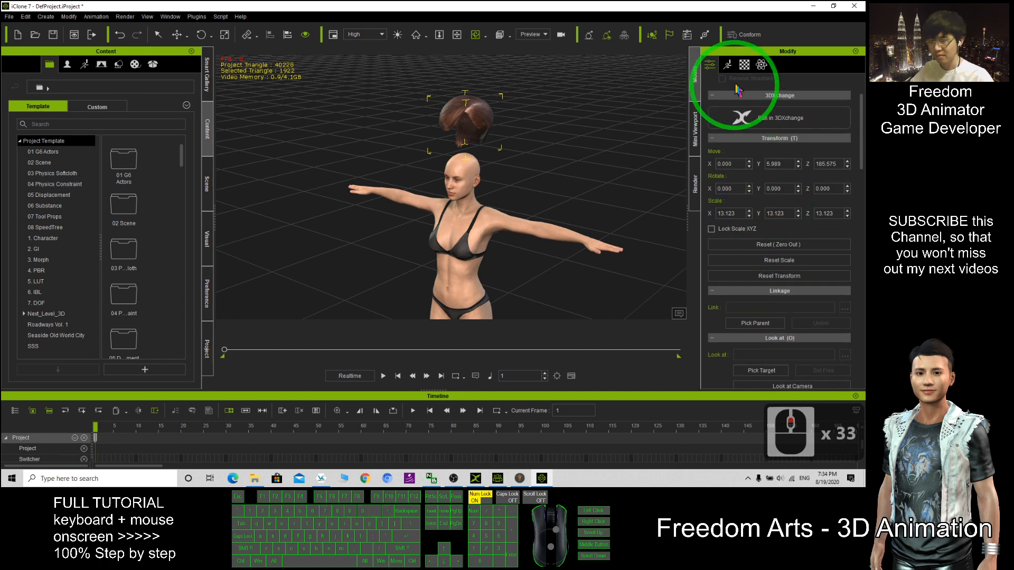
# Set the hair's Attach to target to the character's head
pyautogui.click(743, 64)
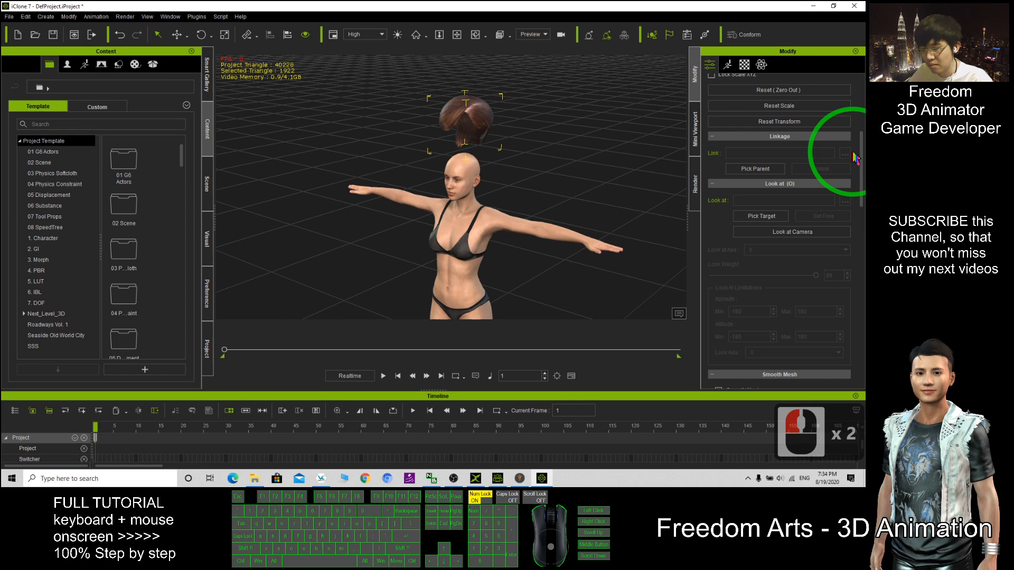
pyautogui.scroll(-3)
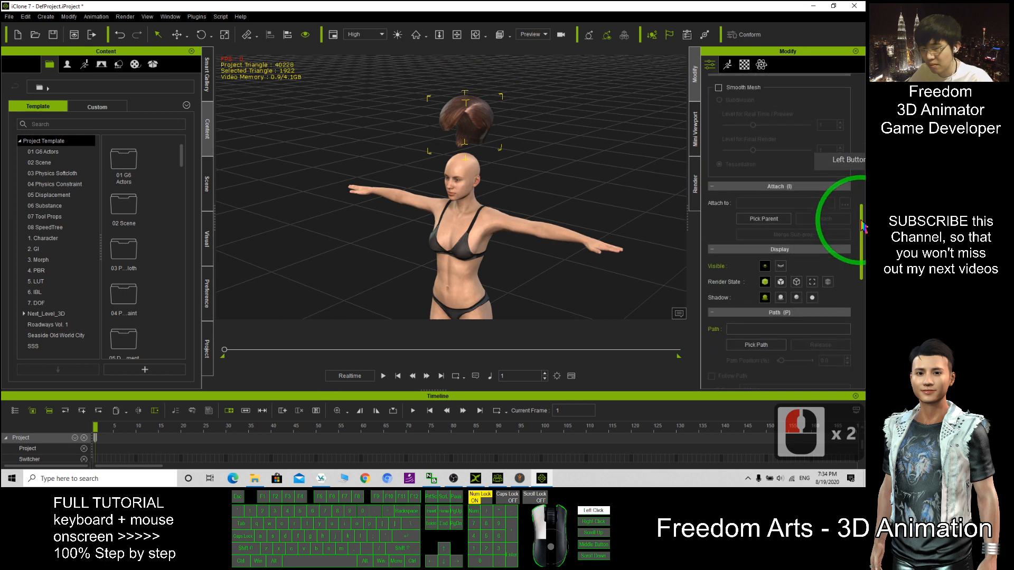
pyautogui.click(763, 218)
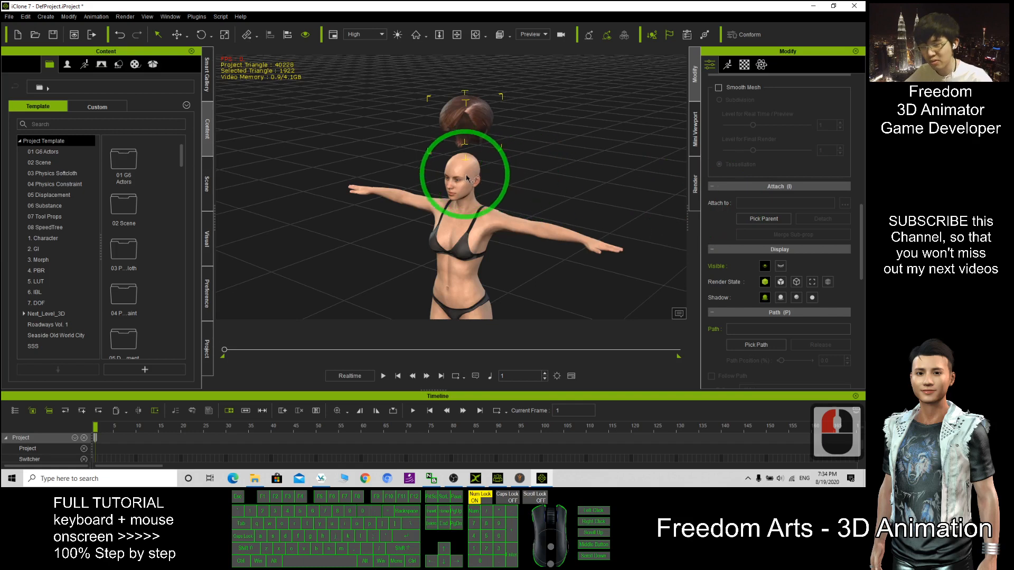
pyautogui.click(452, 179)
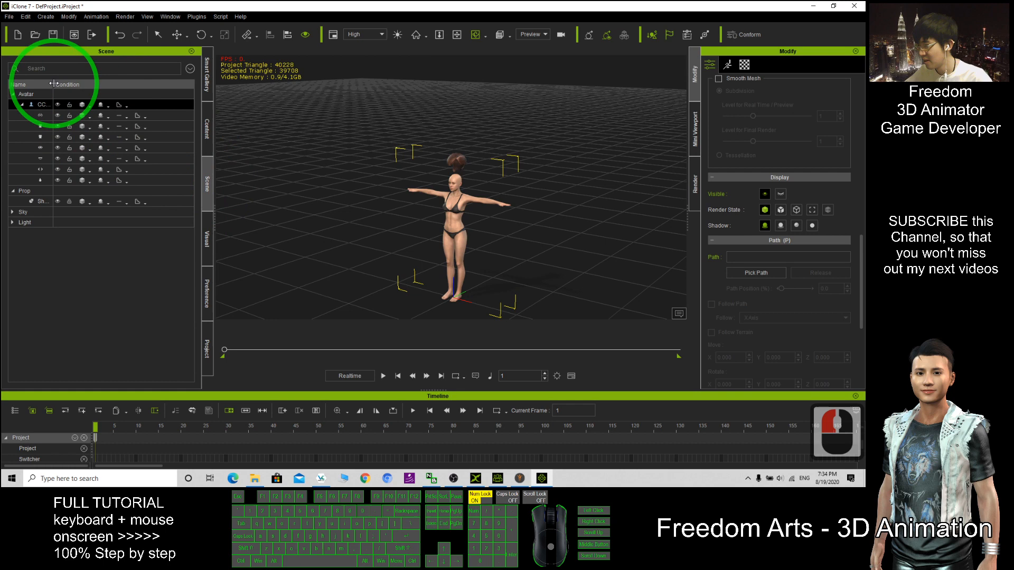
# Confirm hair02 is under CC_Base_Head, then send CC3_Base_Plus to Character Creator
pyautogui.click(21, 104)
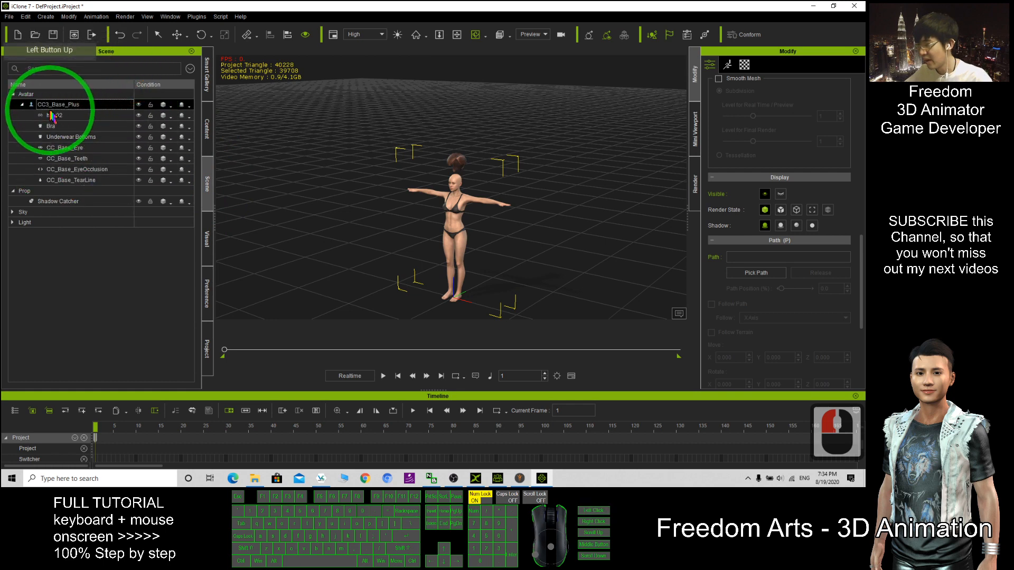
pyautogui.click(55, 115)
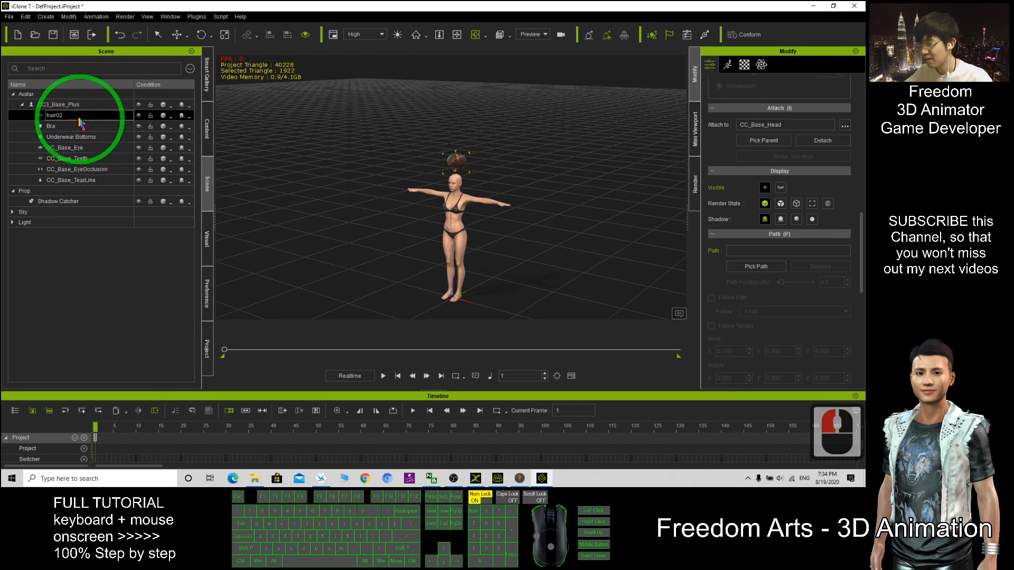
pyautogui.click(60, 104)
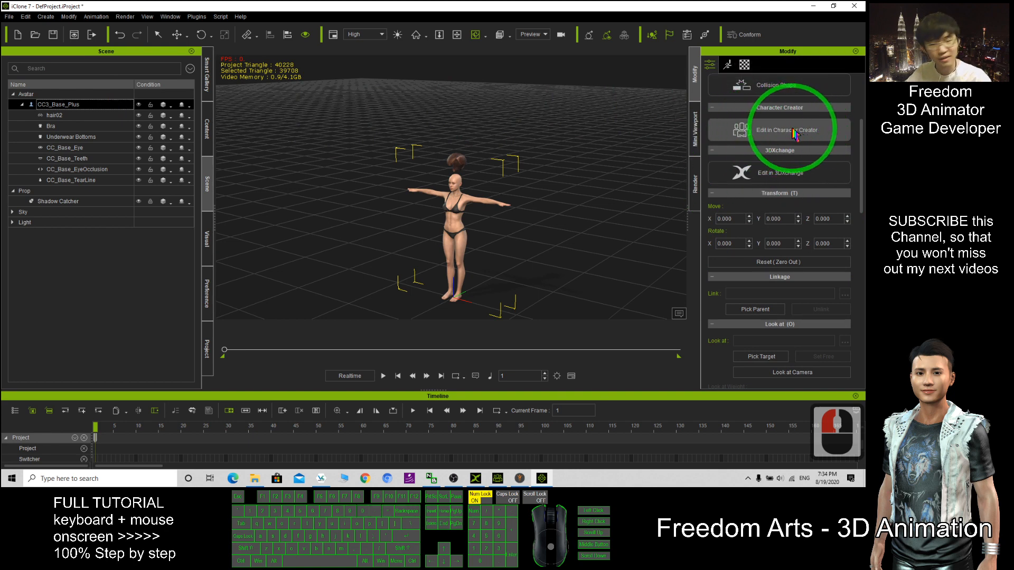
pyautogui.click(779, 130)
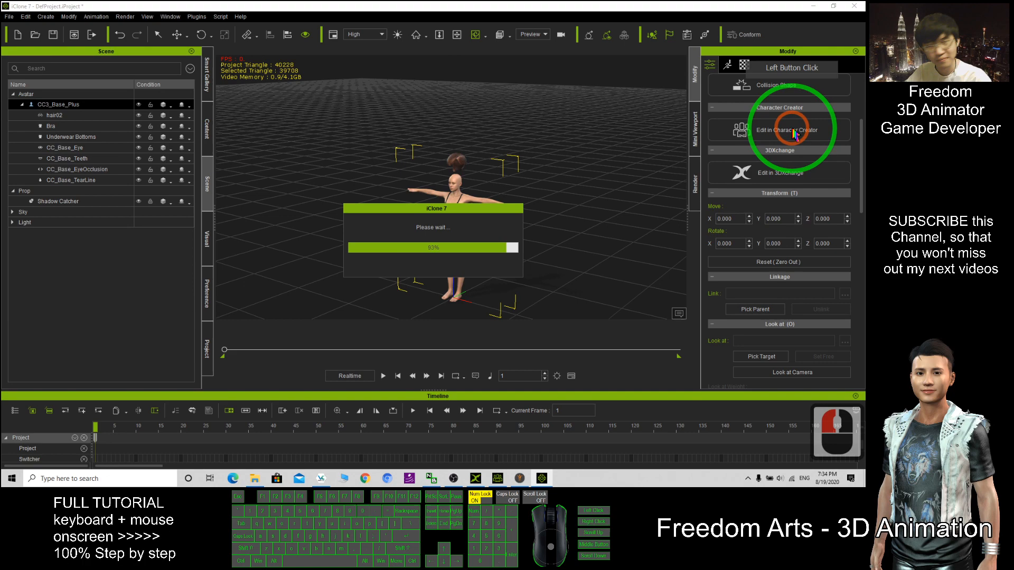
pyautogui.click(778, 129)
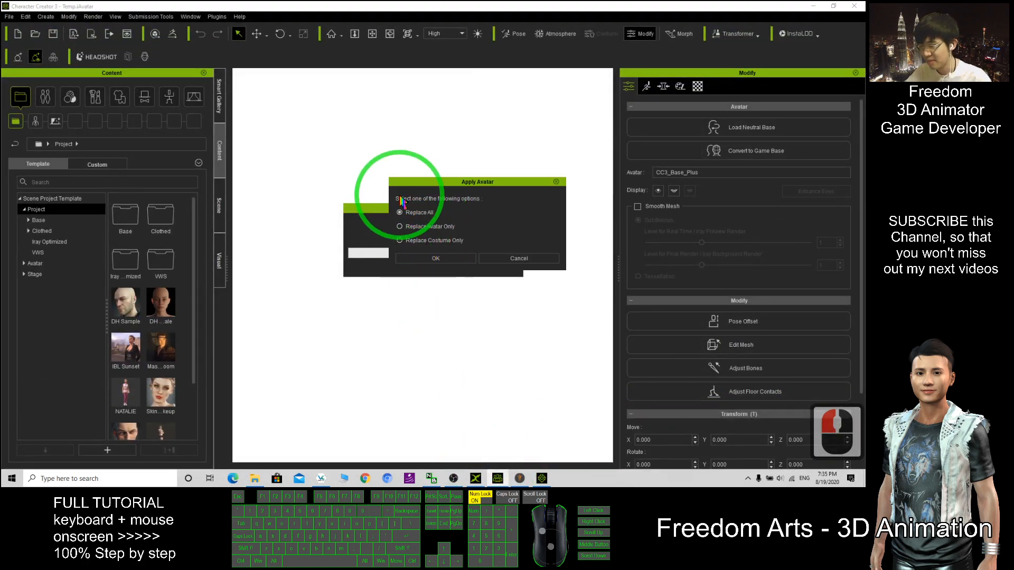
# Replace the whole Character Creator avatar with the incoming iClone character
pyautogui.click(435, 258)
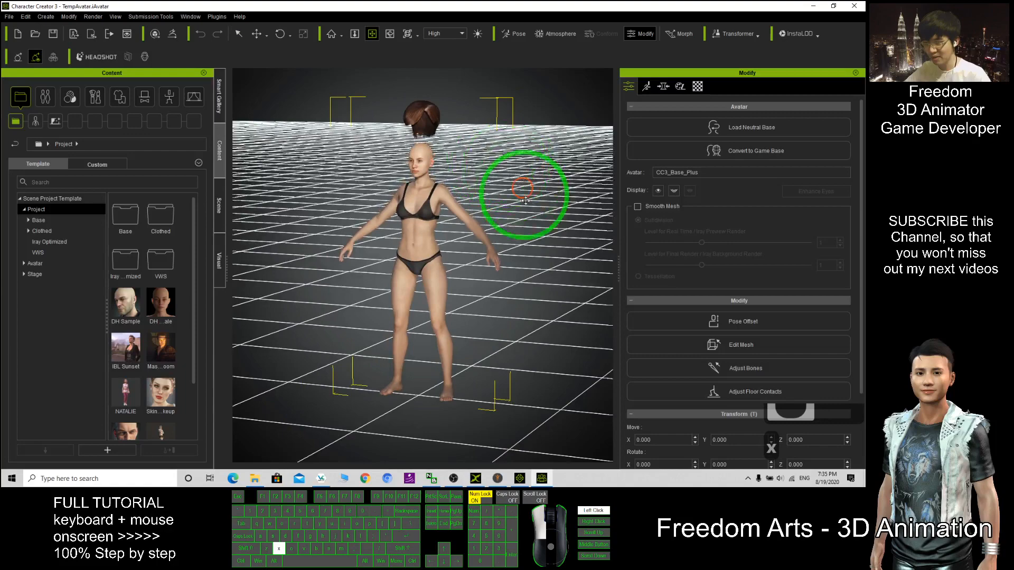
# Lower and scale hair02 onto the avatar's scalp, checking from side and back
pyautogui.moveTo(523, 193); pyautogui.dragTo(433, 142)
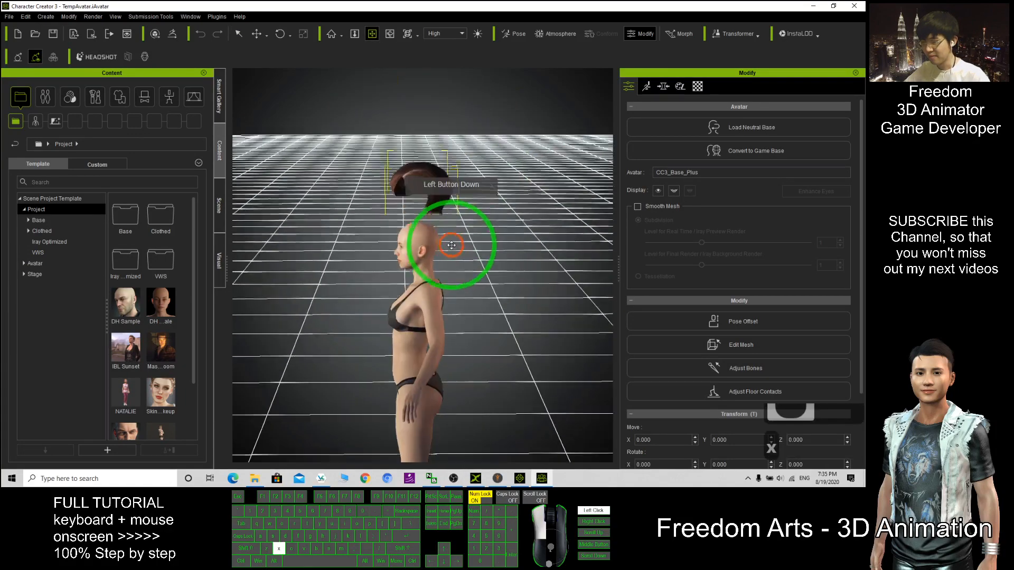
pyautogui.moveTo(452, 245); pyautogui.dragTo(434, 187)
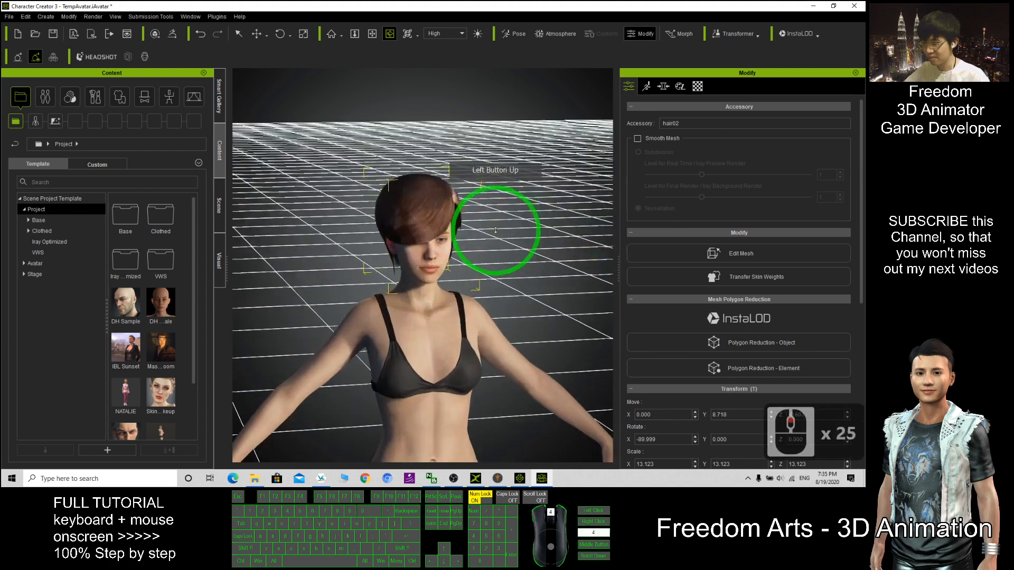
pyautogui.moveTo(495, 230); pyautogui.dragTo(253, 207)
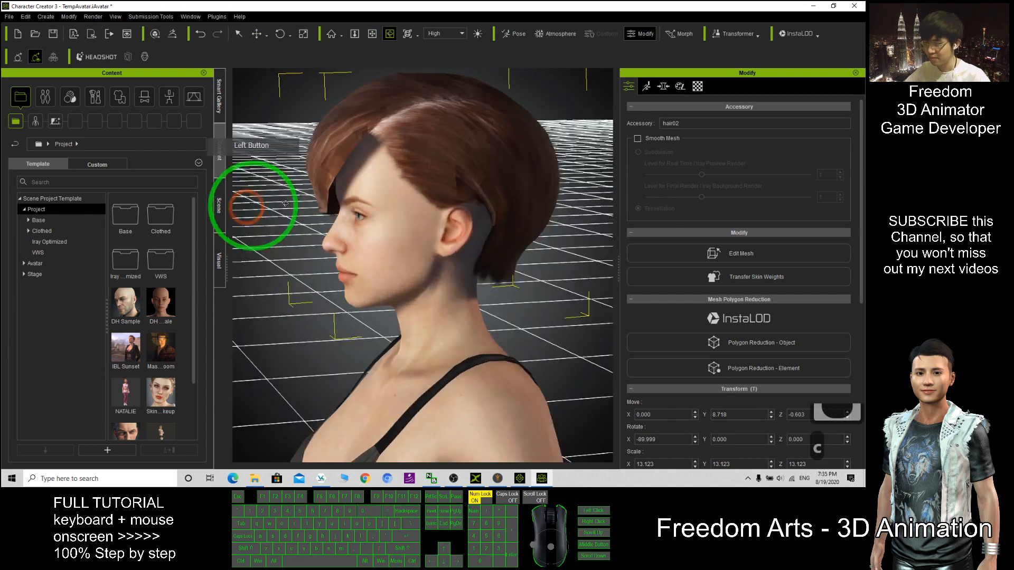
pyautogui.click(303, 34)
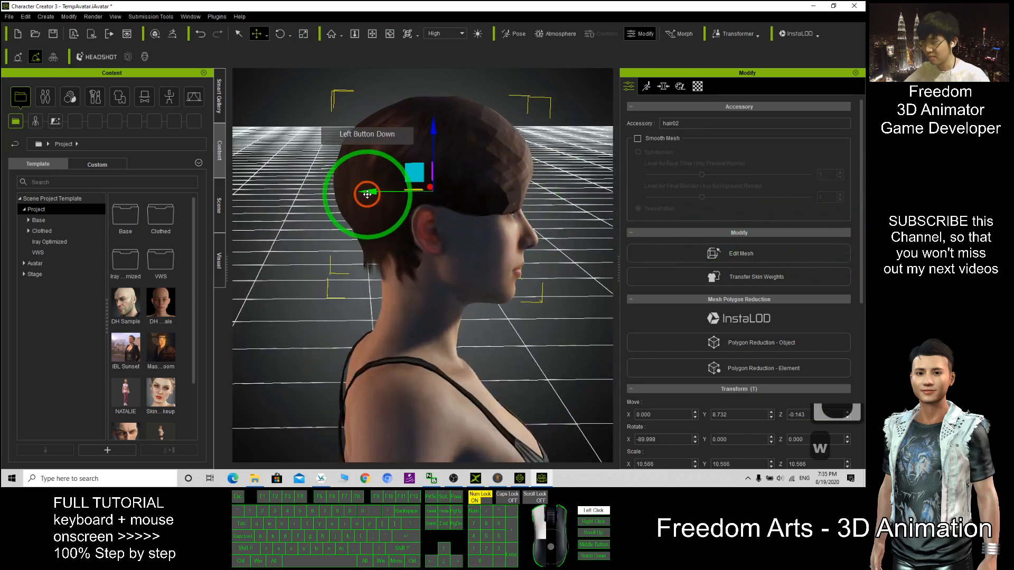
pyautogui.moveTo(369, 194); pyautogui.dragTo(449, 164)
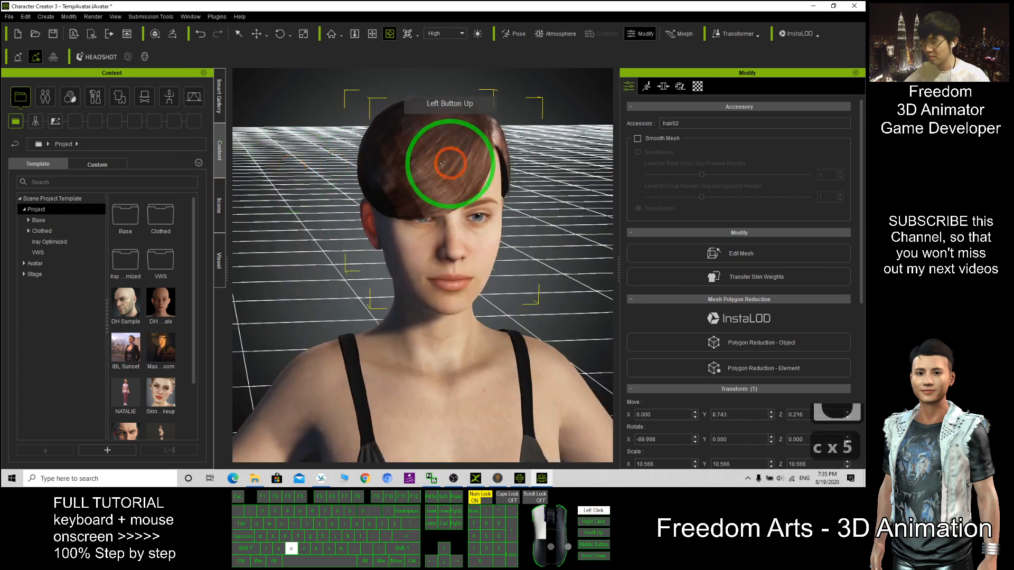
pyautogui.moveTo(446, 162); pyautogui.dragTo(441, 193)
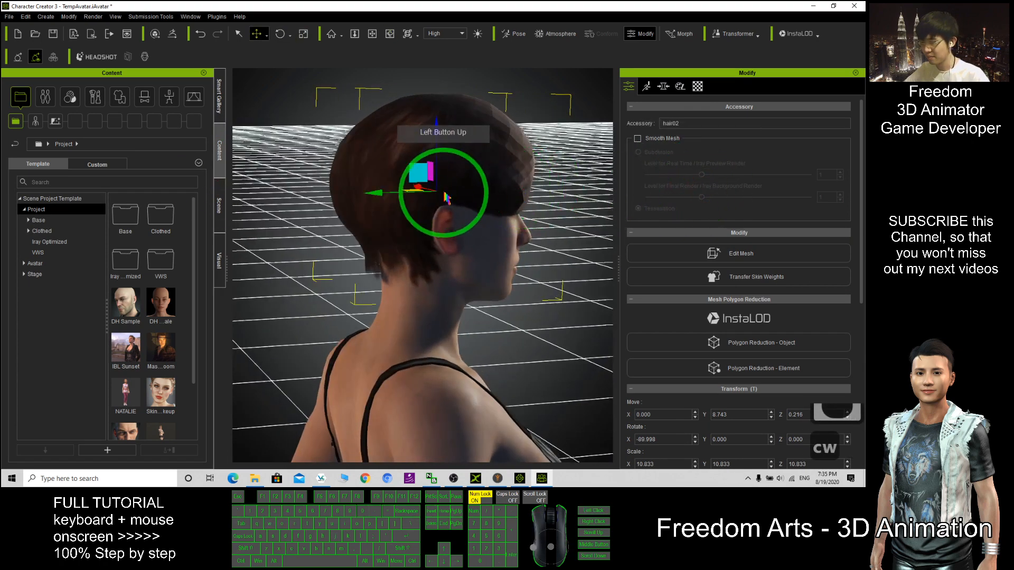
pyautogui.moveTo(446, 193); pyautogui.dragTo(417, 179)
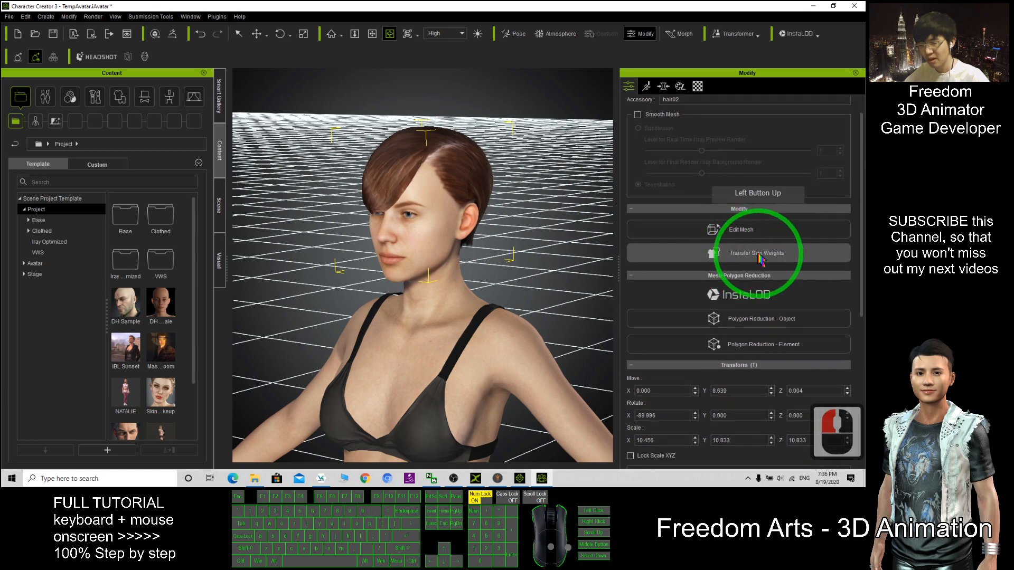
# Transfer skin weights to hair02 using the Hair preset
pyautogui.click(755, 253)
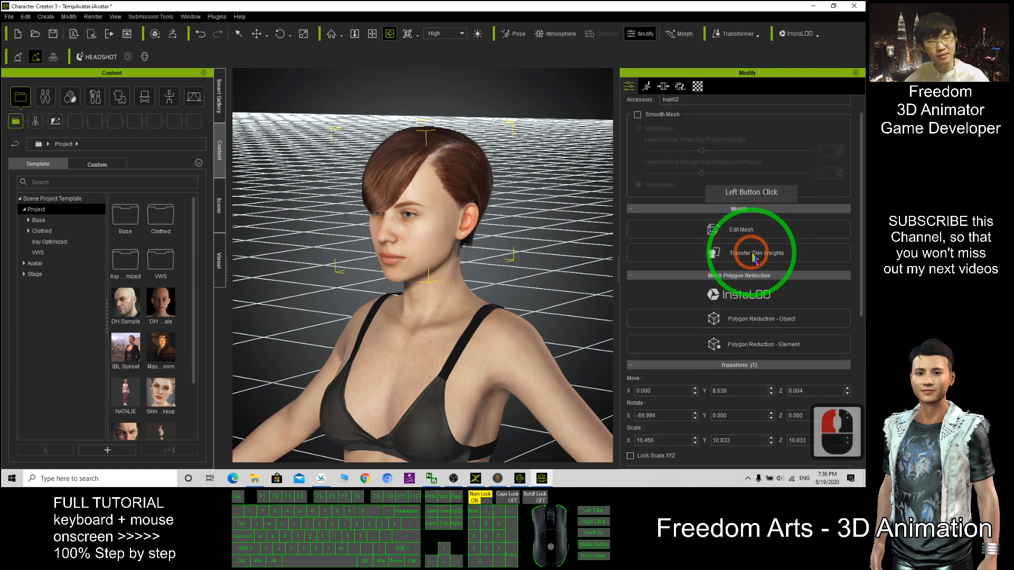
pyautogui.click(751, 252)
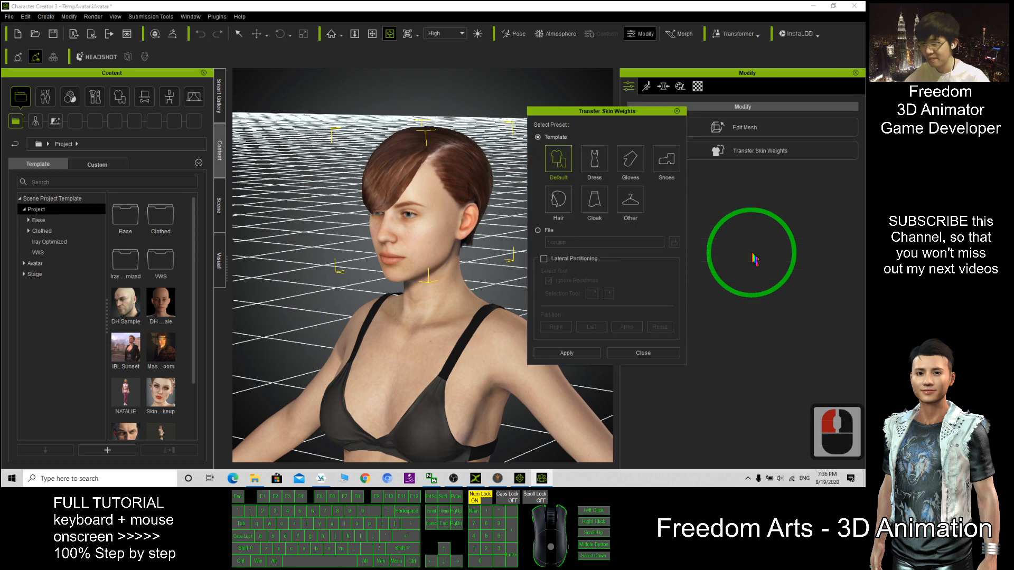
pyautogui.click(558, 199)
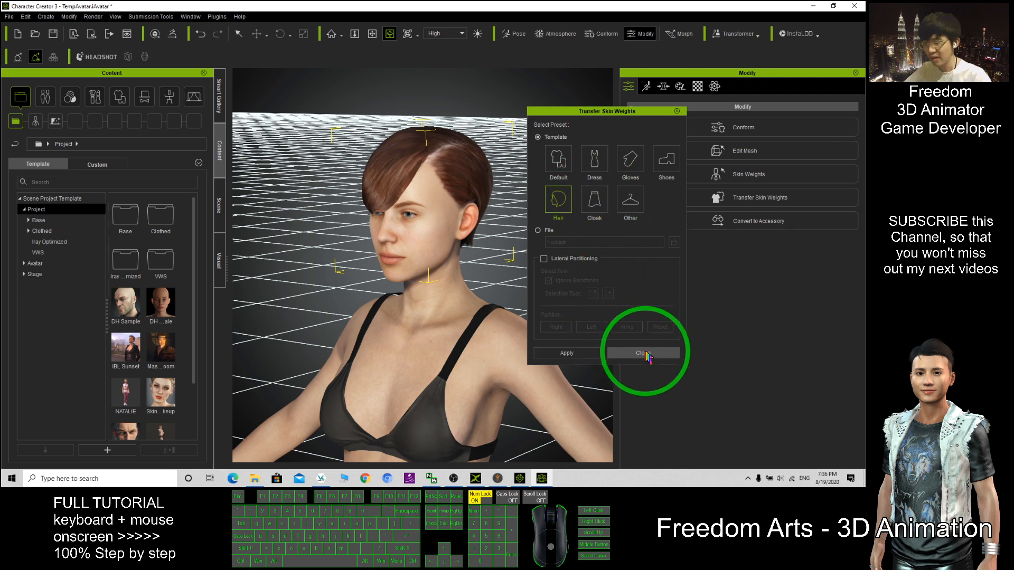
pyautogui.click(639, 352)
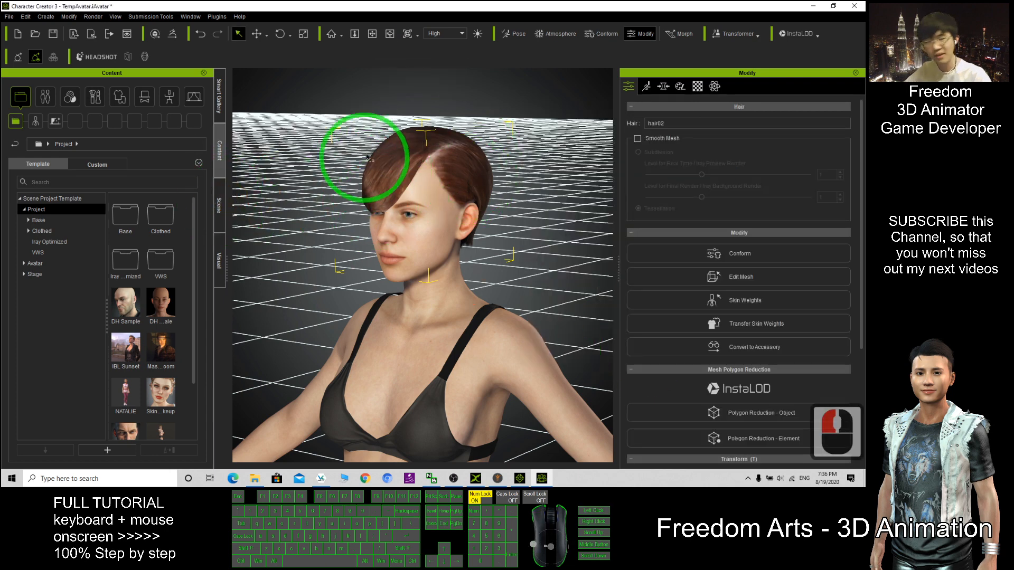
# Switch from the scene object list back to the Actor content library
pyautogui.click(221, 199)
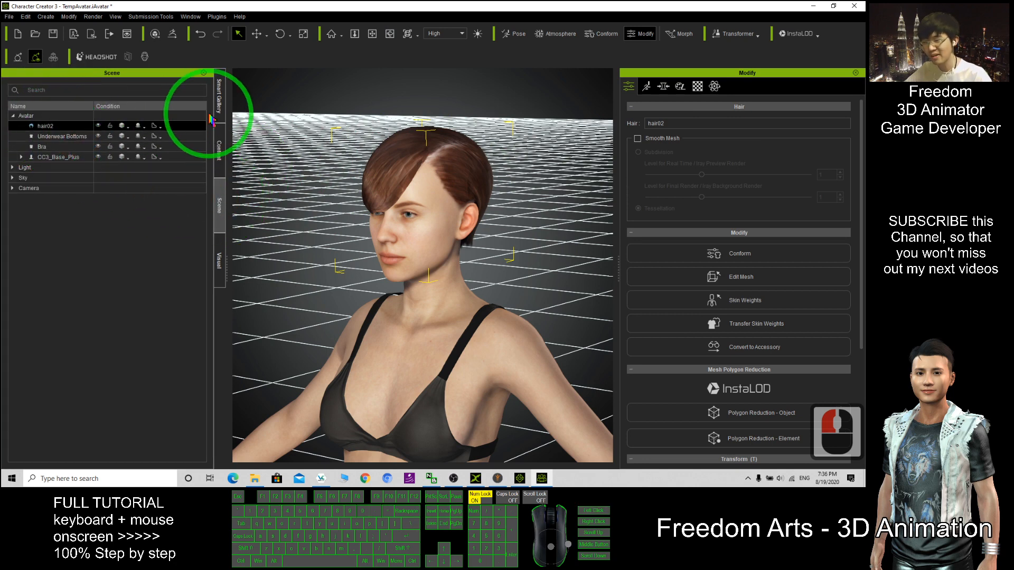
pyautogui.click(218, 146)
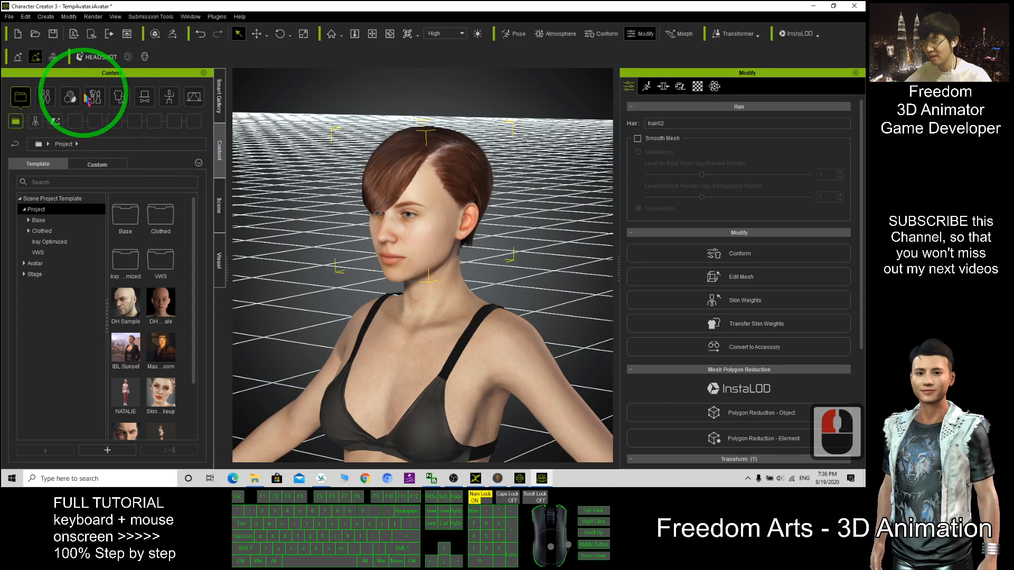
pyautogui.click(46, 97)
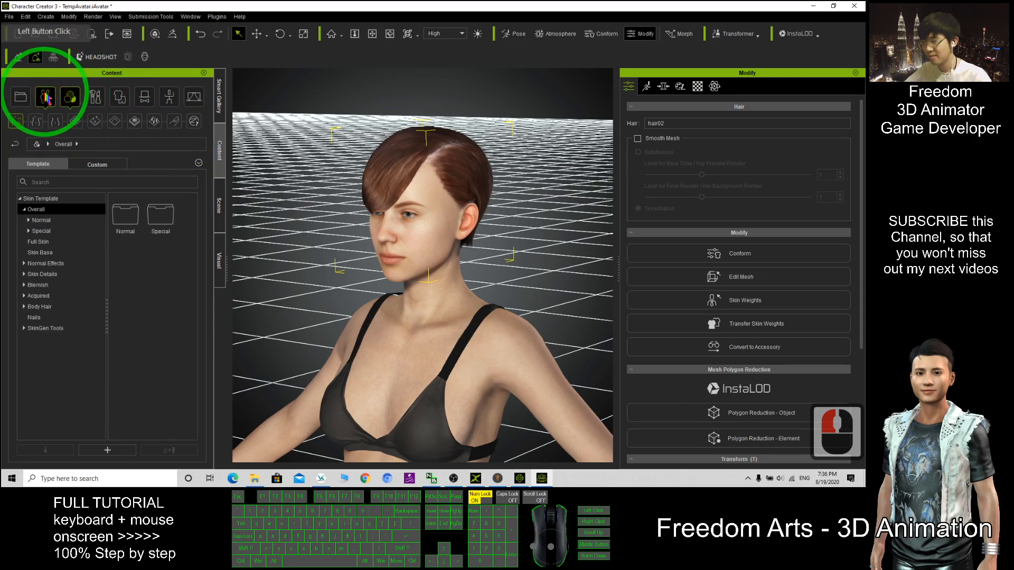
pyautogui.click(69, 97)
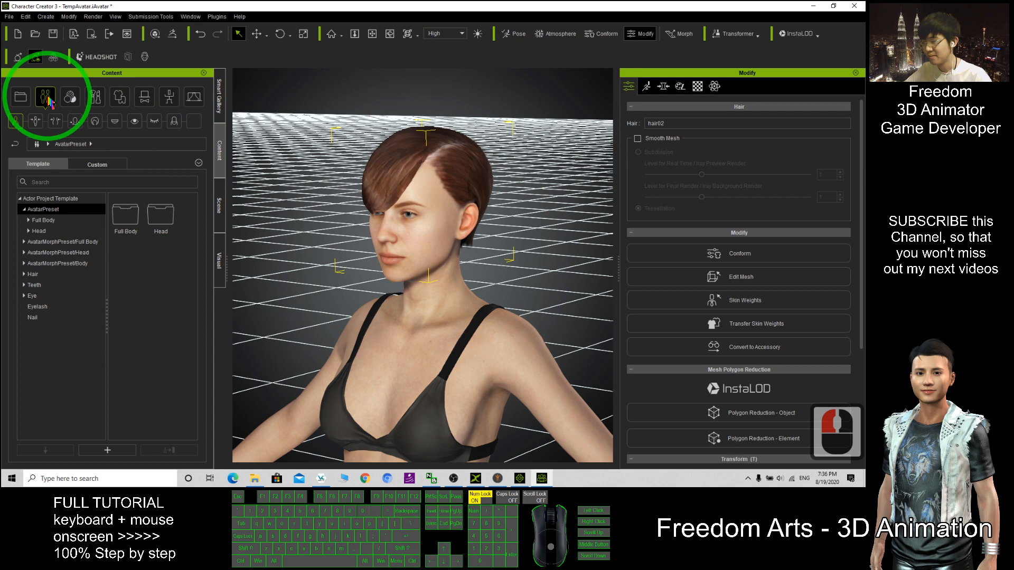
# Add the short hair to the Custom Hair library as an item named Hair
pyautogui.click(95, 121)
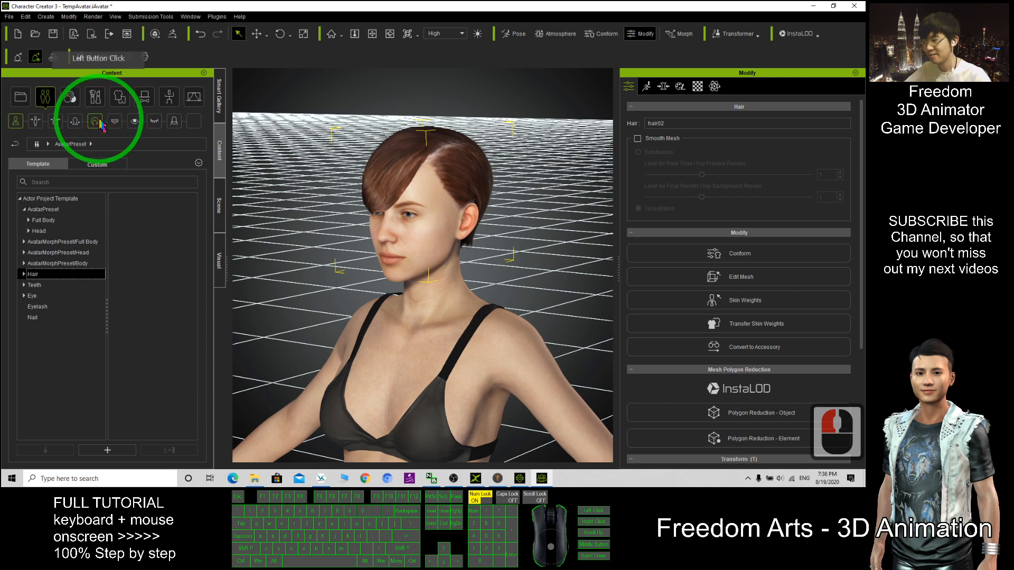
pyautogui.click(96, 164)
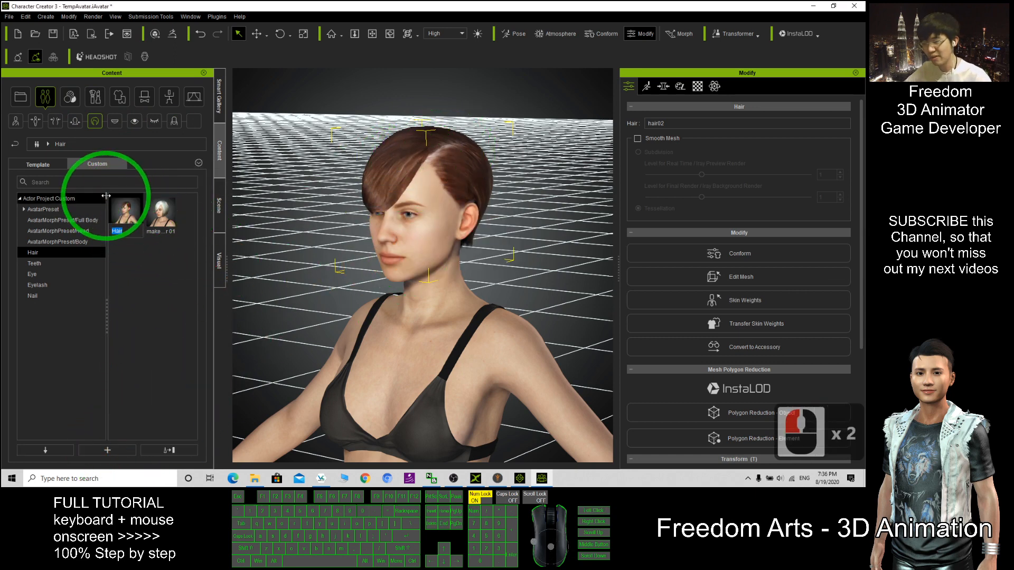
pyautogui.click(388, 154)
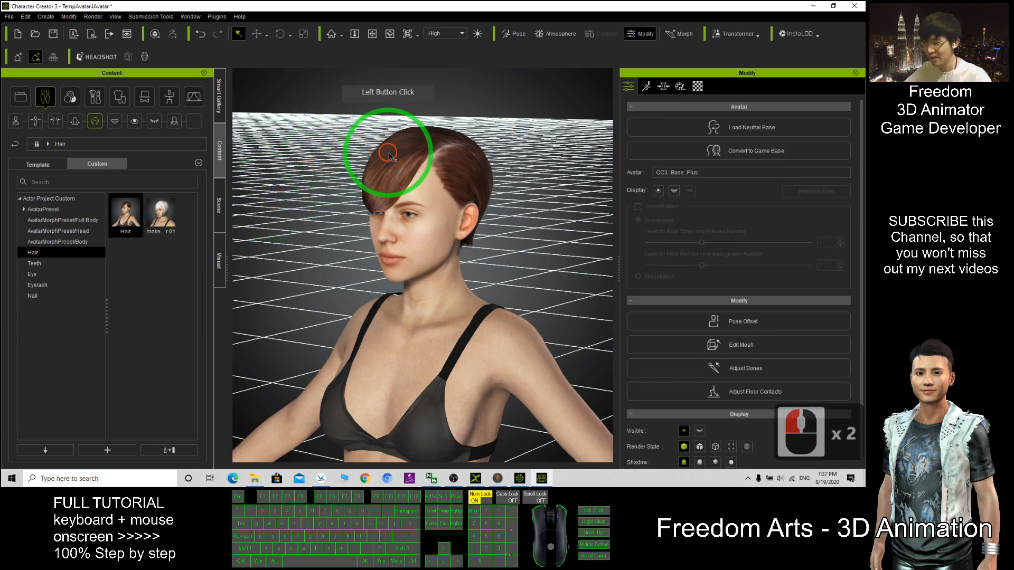
# Select the hair02 mesh on the character's head and delete it
pyautogui.click(388, 155)
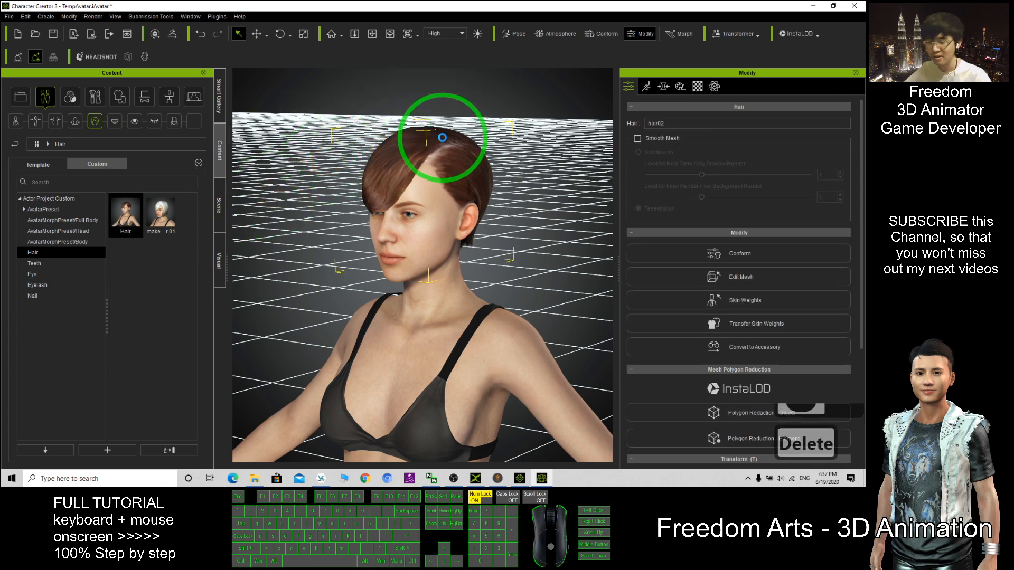
pyautogui.click(161, 215)
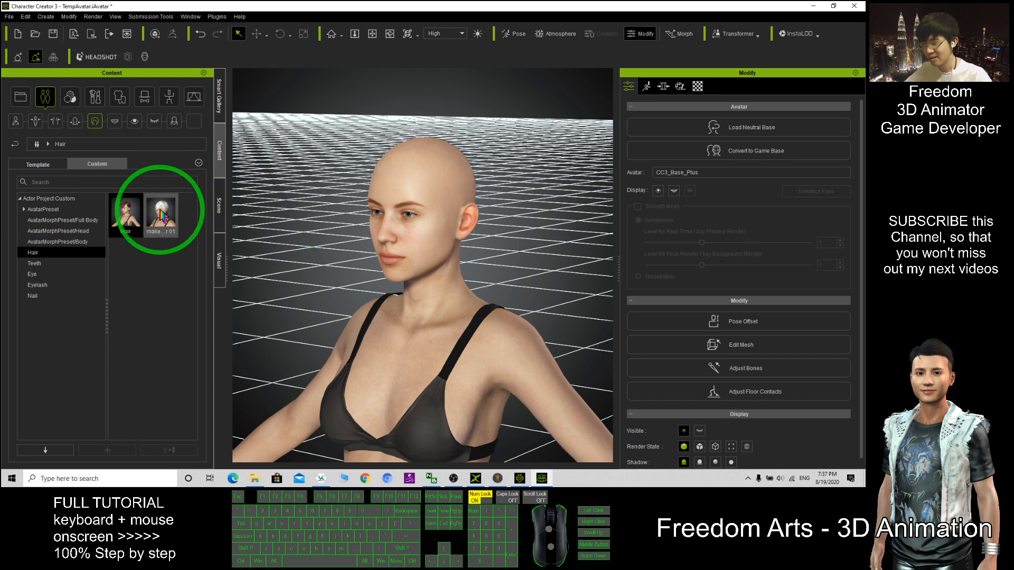
pyautogui.moveTo(126, 214)
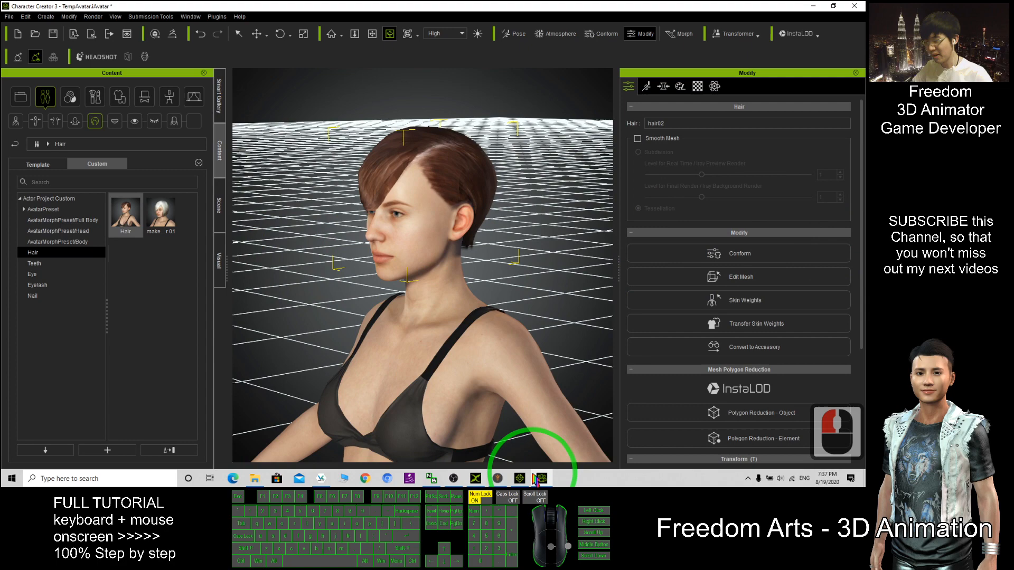
pyautogui.click(496, 478)
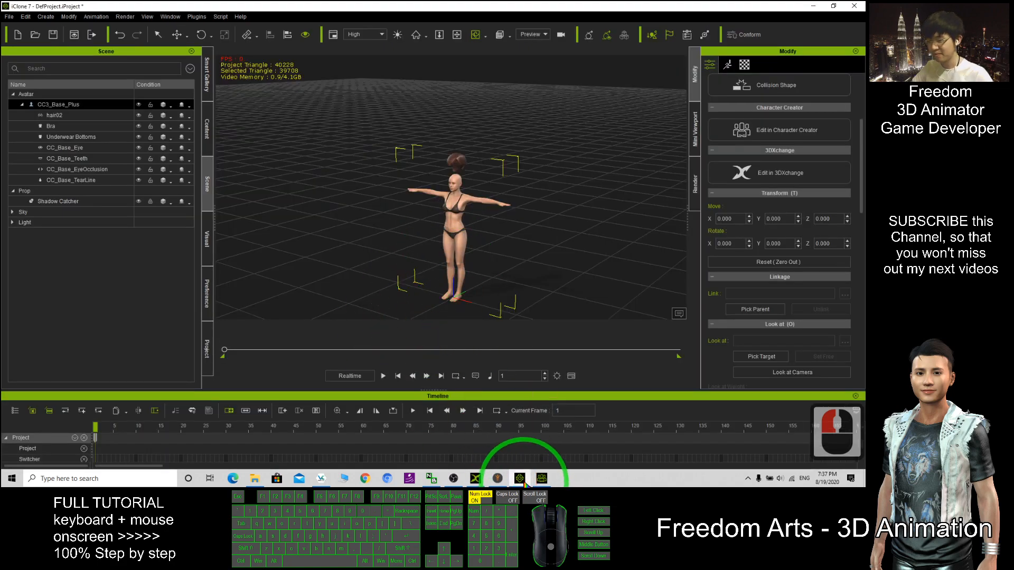
pyautogui.click(778, 129)
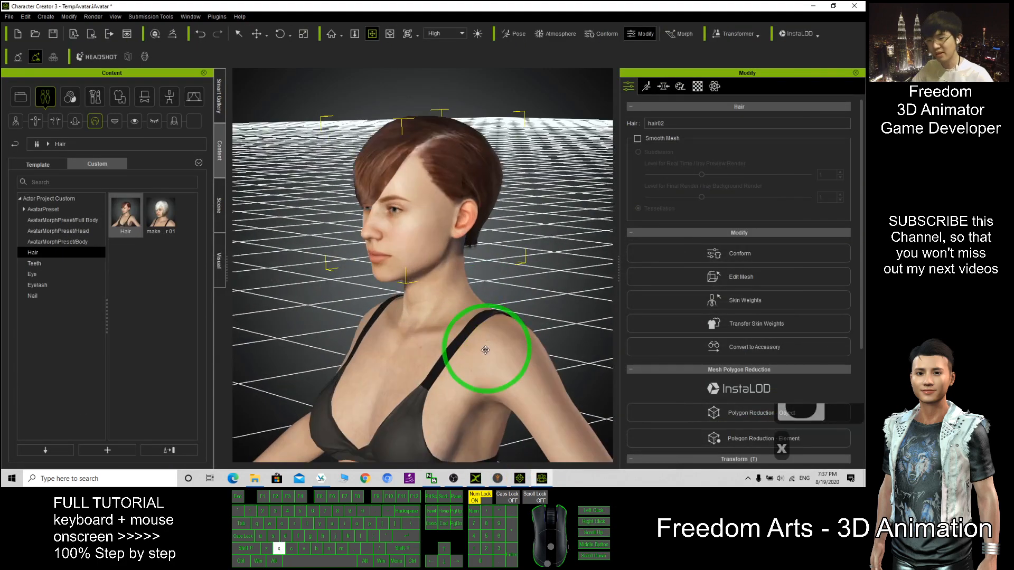
pyautogui.moveTo(485, 351); pyautogui.dragTo(450, 321)
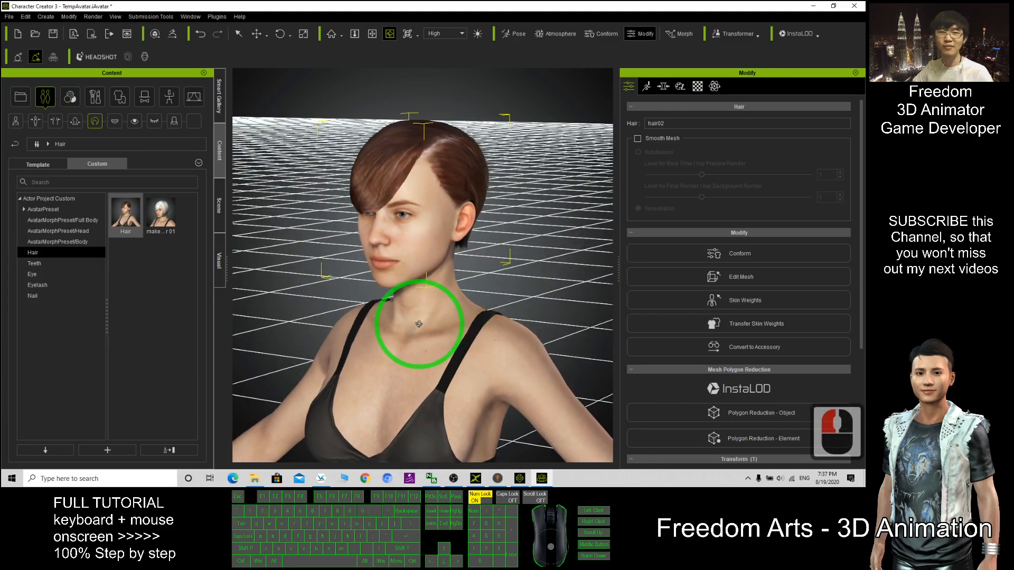
pyautogui.moveTo(478, 296)
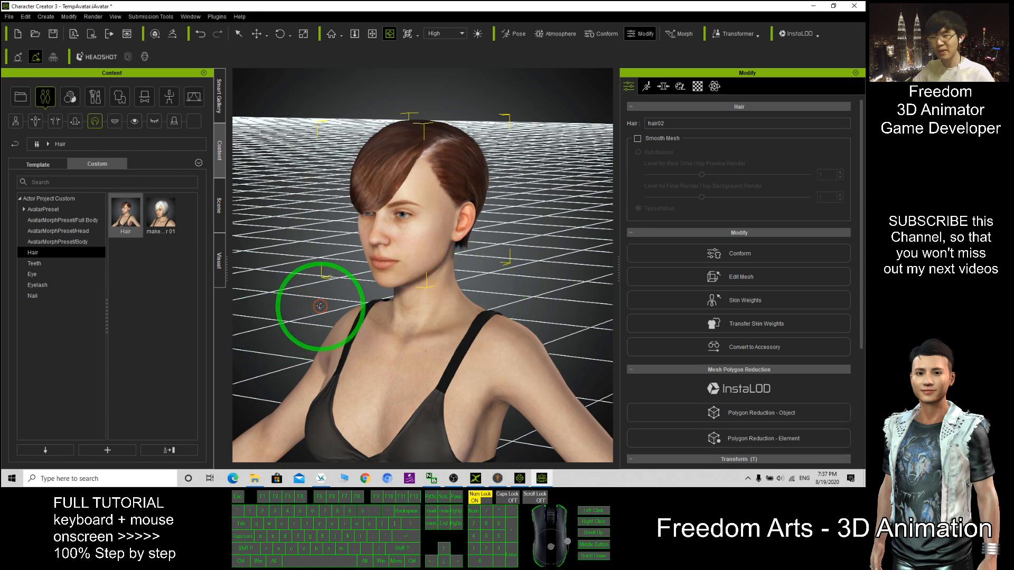
pyautogui.moveTo(320, 305); pyautogui.dragTo(388, 300)
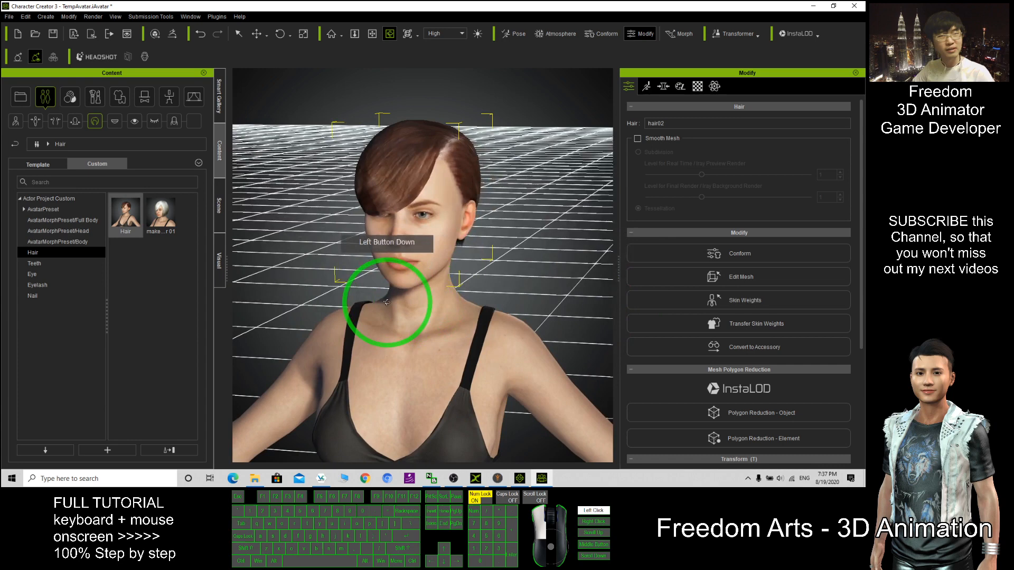
pyautogui.moveTo(388, 304); pyautogui.dragTo(488, 278)
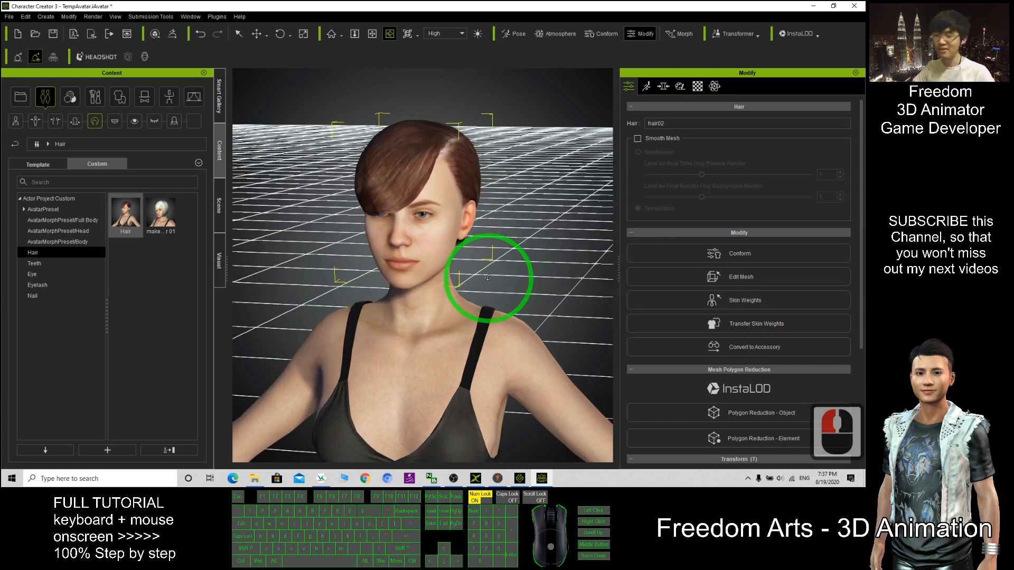